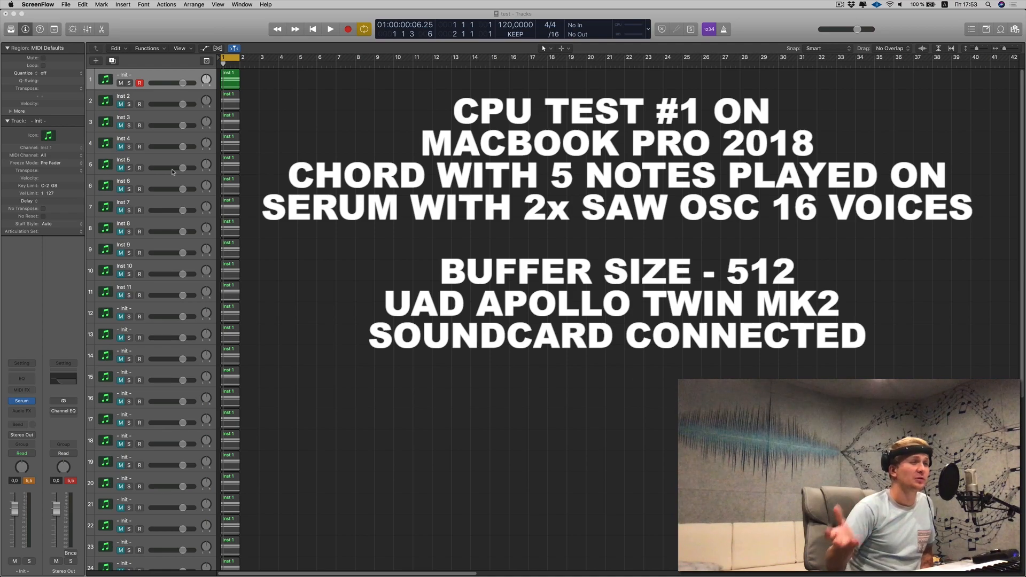
pyautogui.moveTo(170, 130)
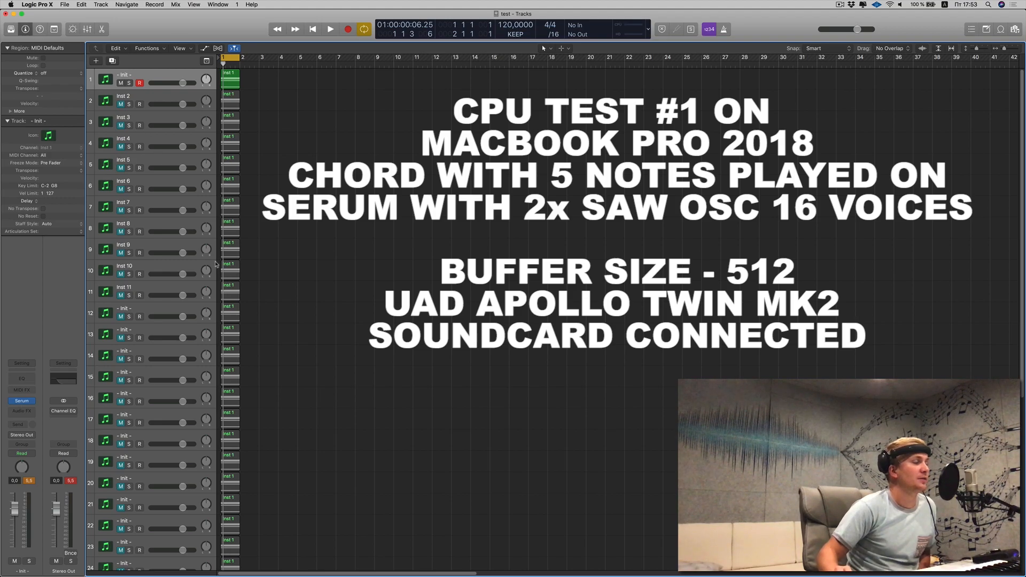
# Show the Serum synth on track 1 with its two saw oscillators.
pyautogui.click(21, 389)
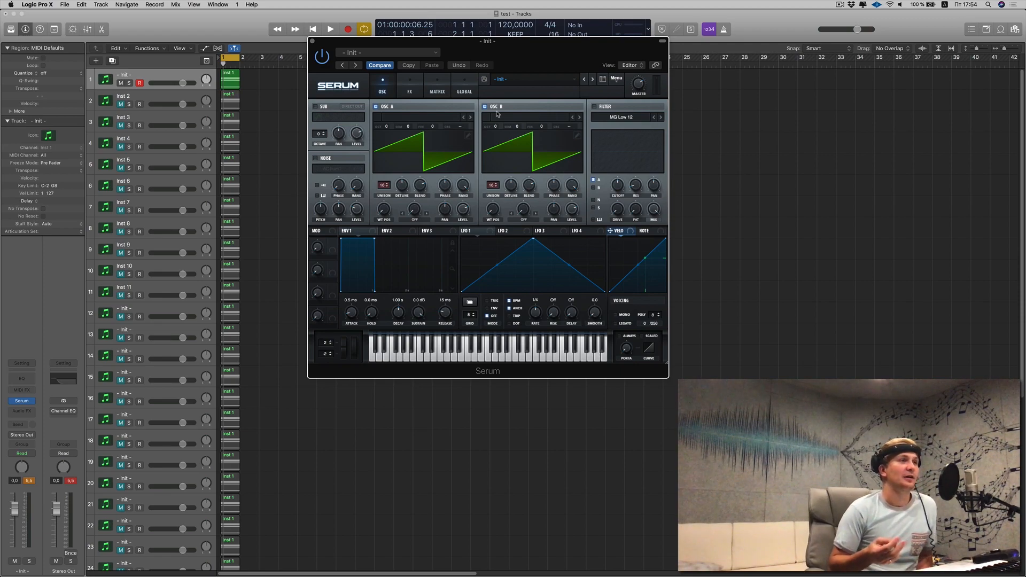
pyautogui.moveTo(317, 45)
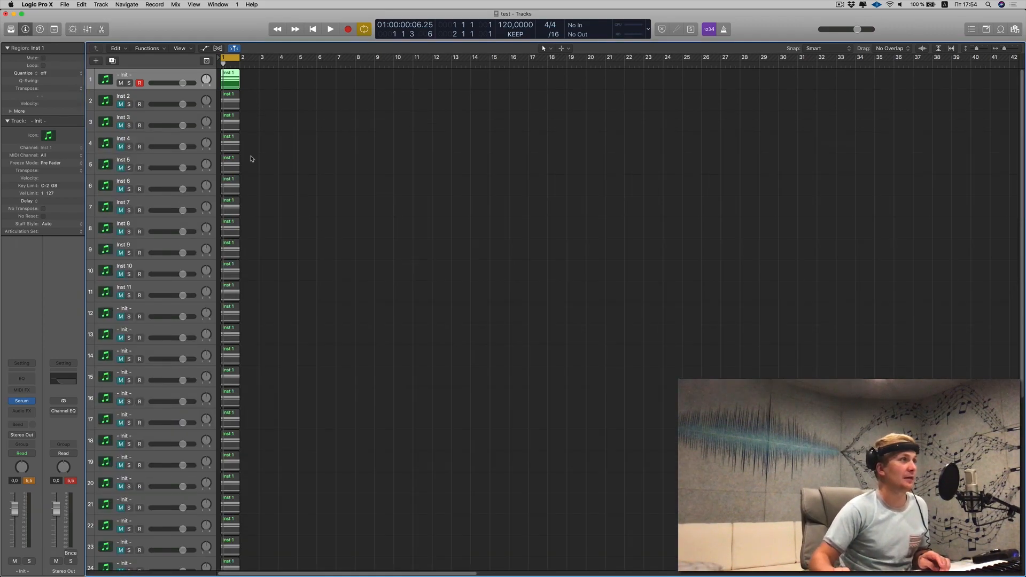
# Play all 35 Serum tracks and acknowledge the System Overload alert.
pyautogui.scroll(-3)
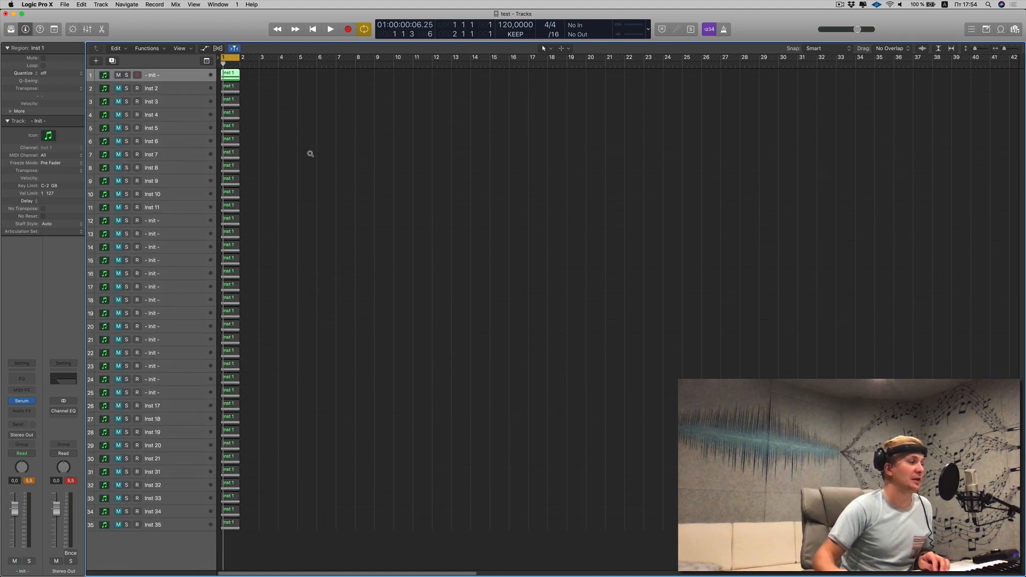
pyautogui.click(330, 29)
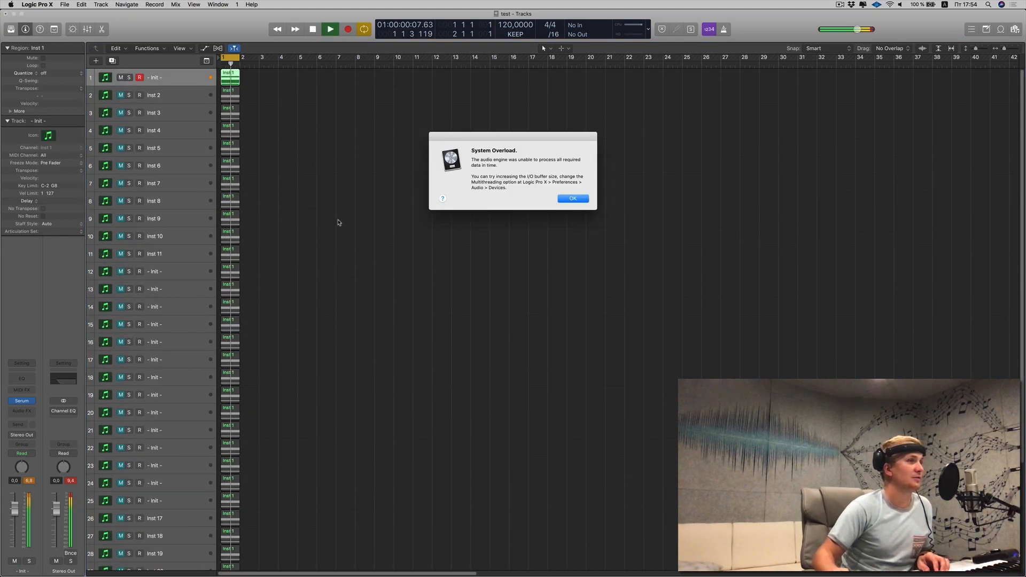
pyautogui.click(571, 199)
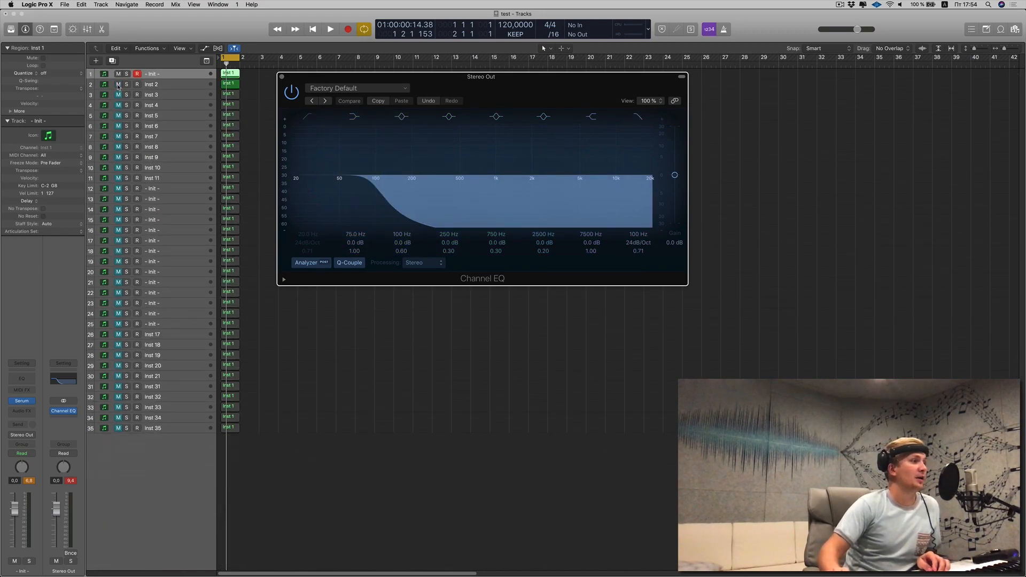
# Delete the last track Inst 35, play the loop and acknowledge the overload alert.
pyautogui.click(152, 427)
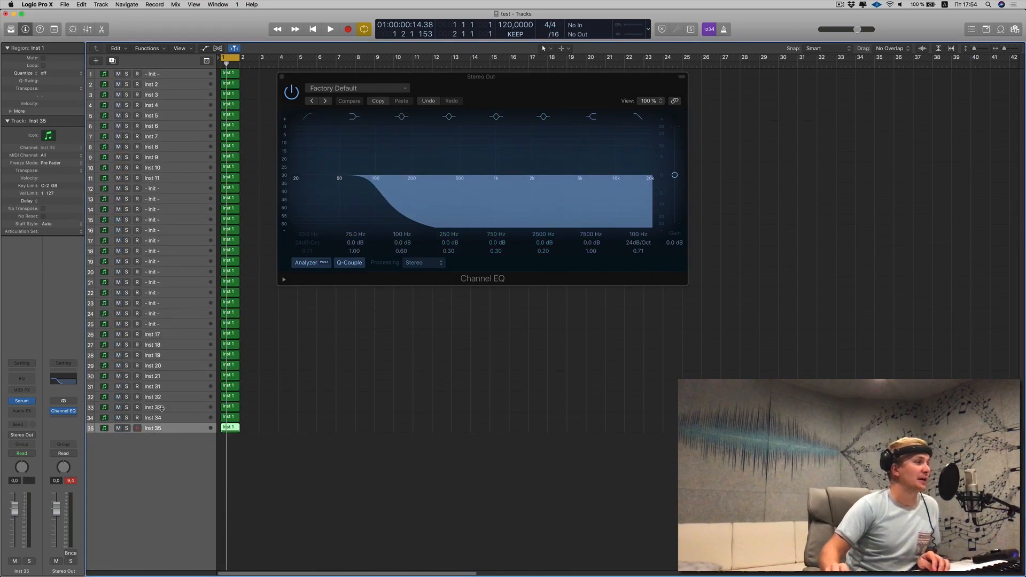
pyautogui.click(152, 366)
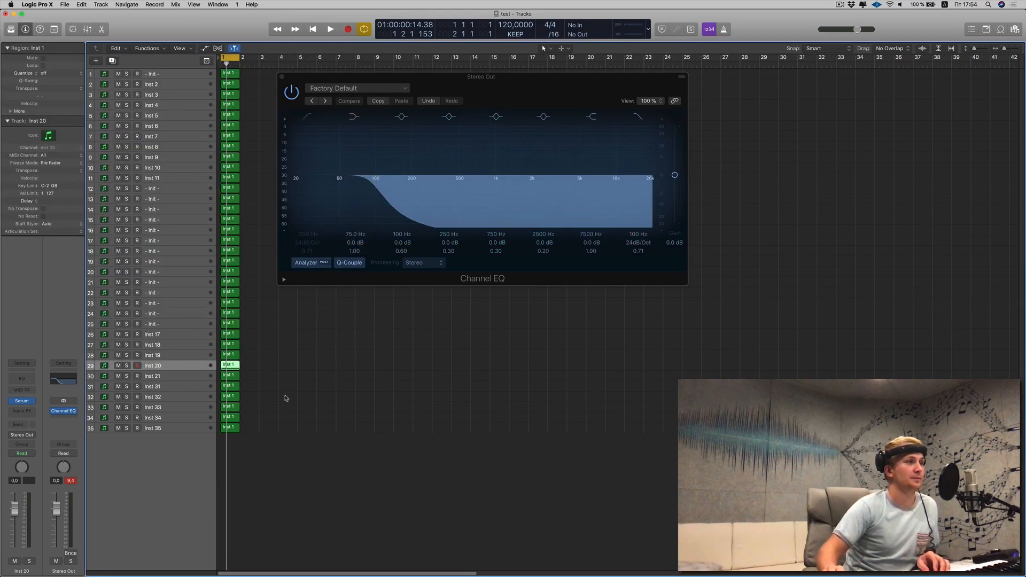
pyautogui.click(330, 29)
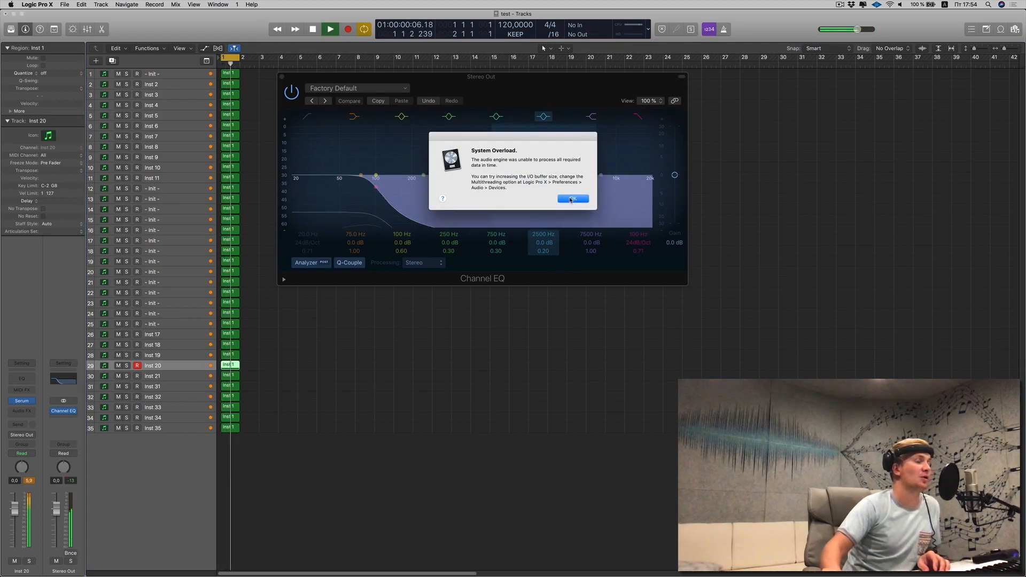
pyautogui.click(573, 199)
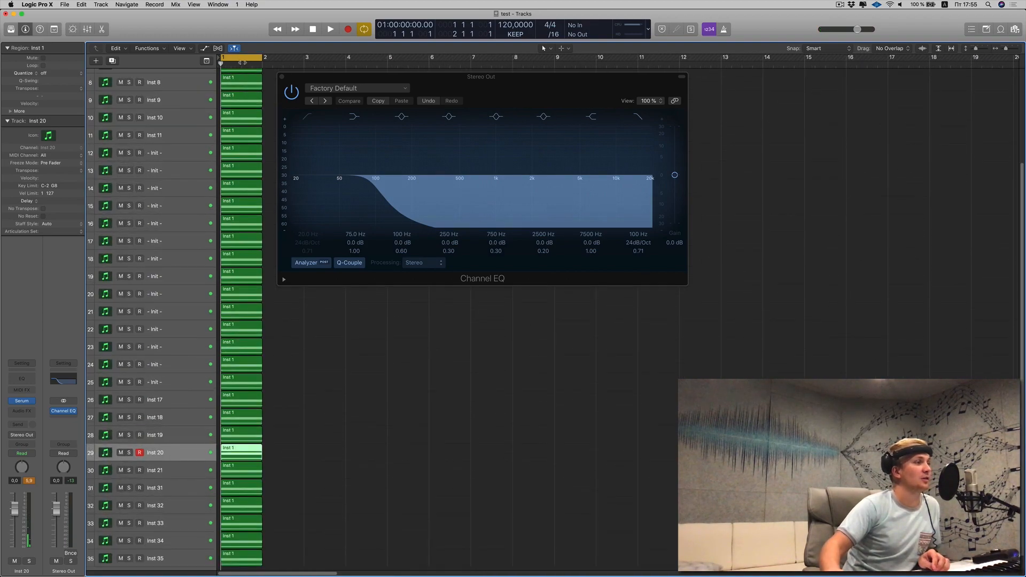
pyautogui.scroll(-3)
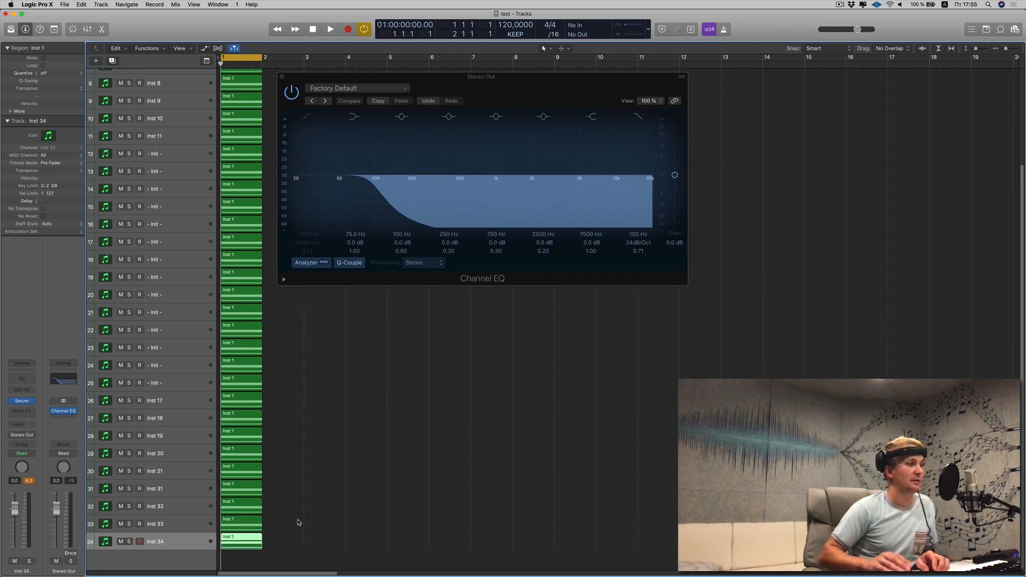
# Play with 34 then 33 tracks, acknowledging the overload alerts each time.
pyautogui.click(330, 29)
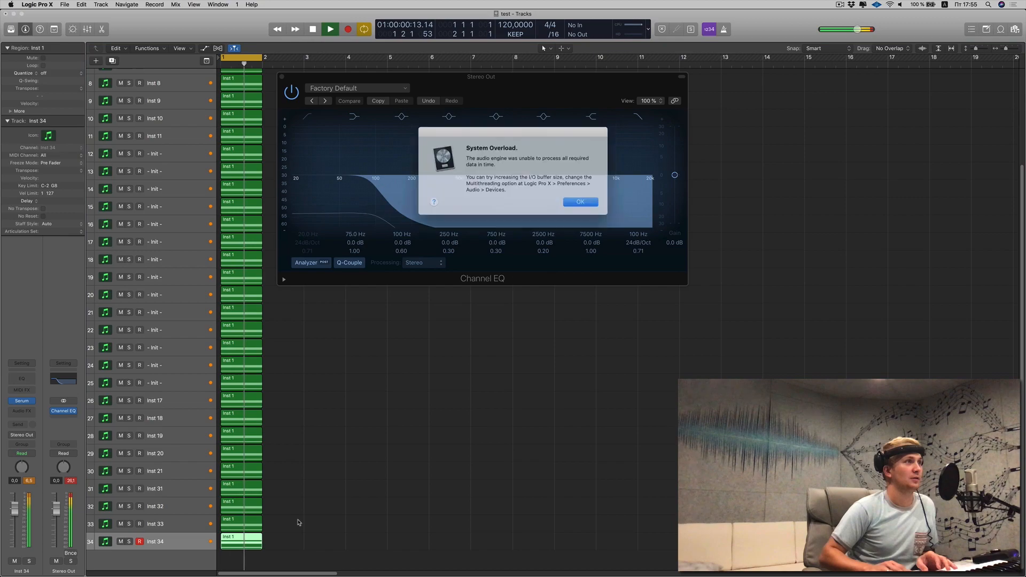
pyautogui.click(579, 202)
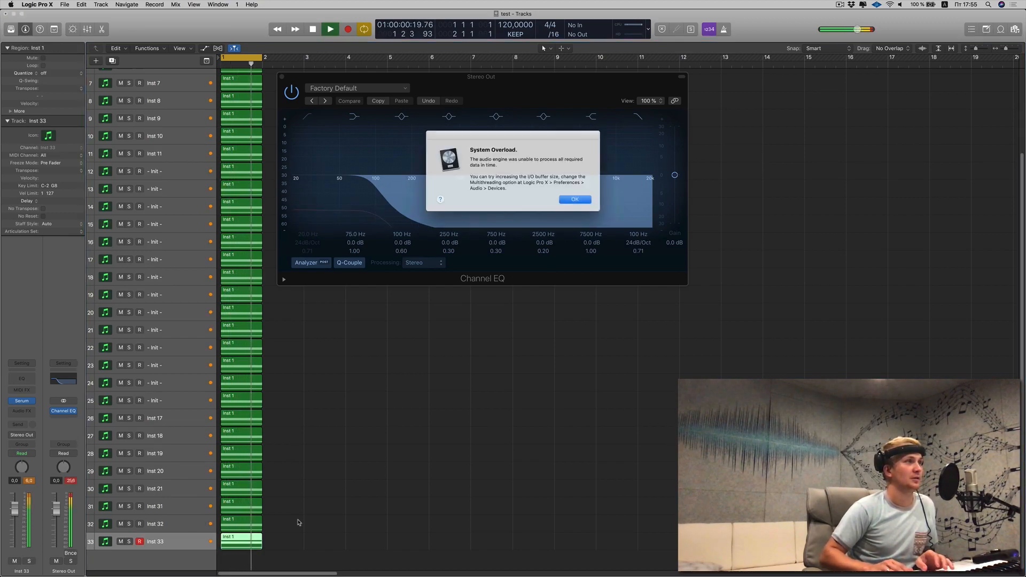
pyautogui.click(574, 200)
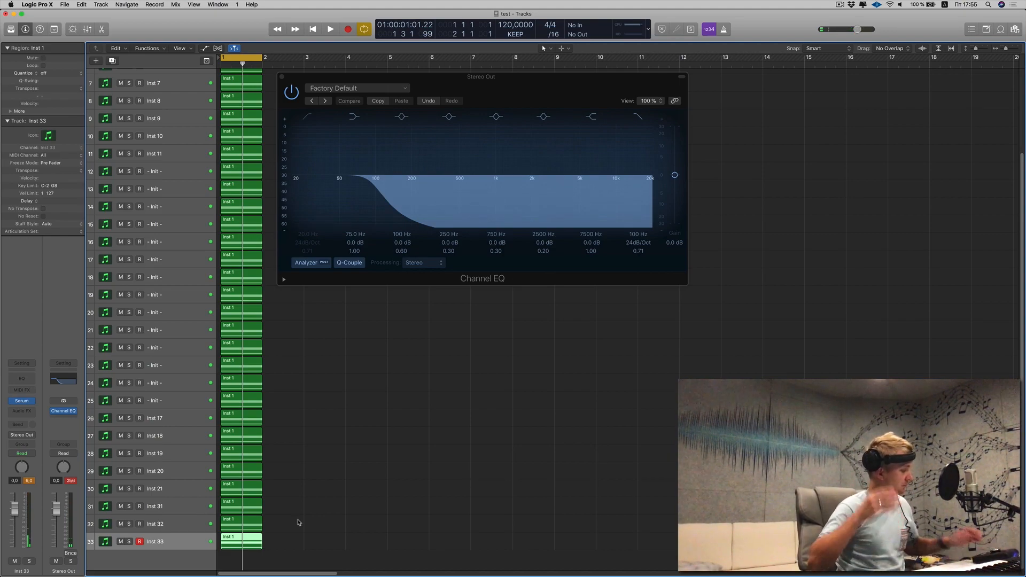
pyautogui.click(330, 29)
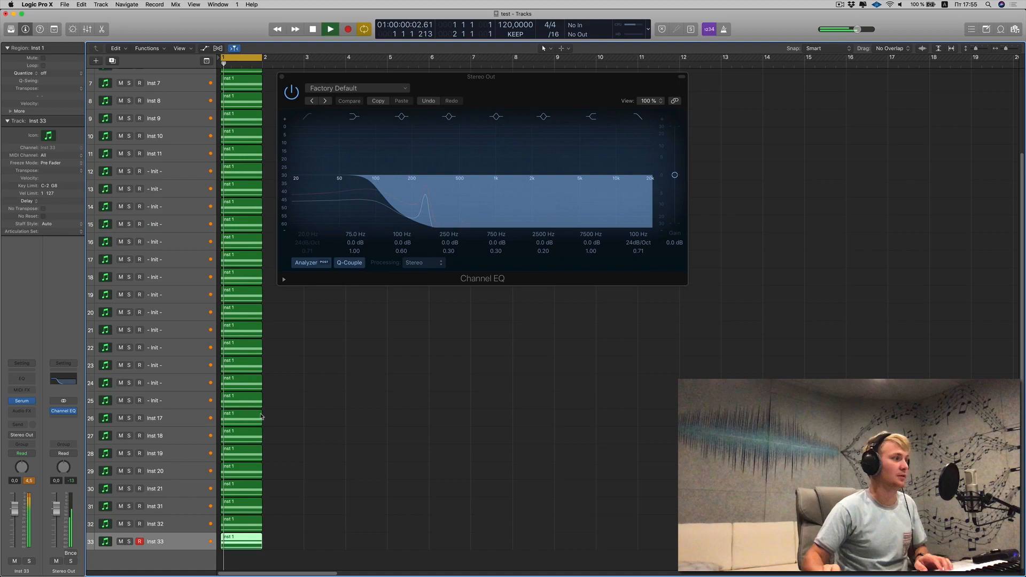
pyautogui.click(330, 29)
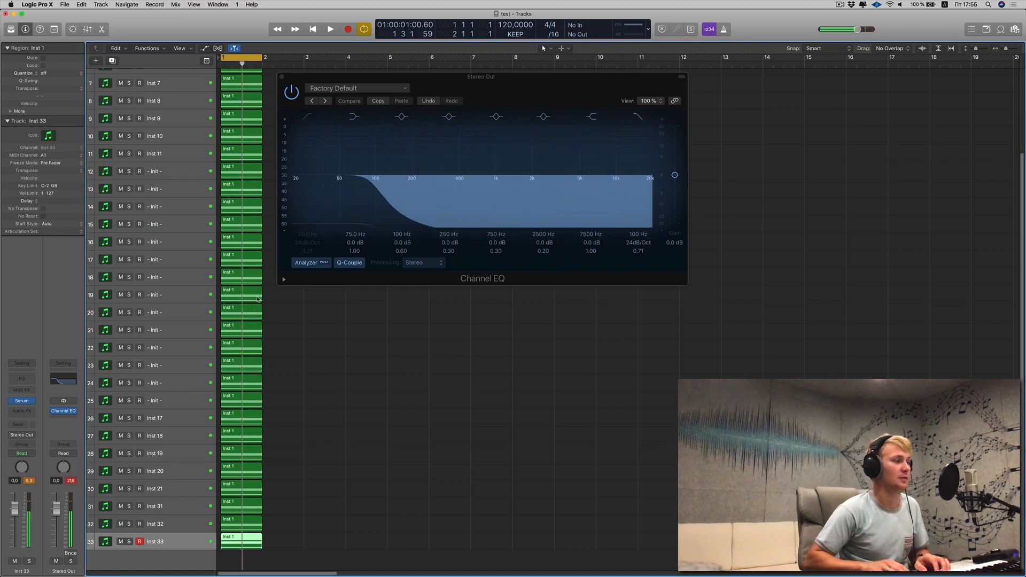
# Play with 32 tracks, then trim to 31 Serum synths and play the loop through once.
pyautogui.click(330, 29)
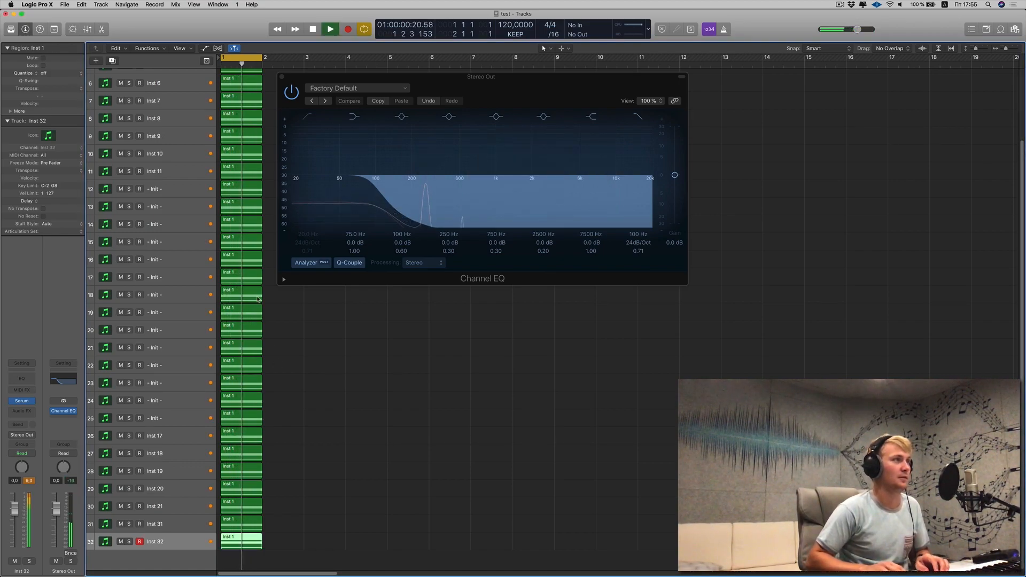
pyautogui.click(330, 29)
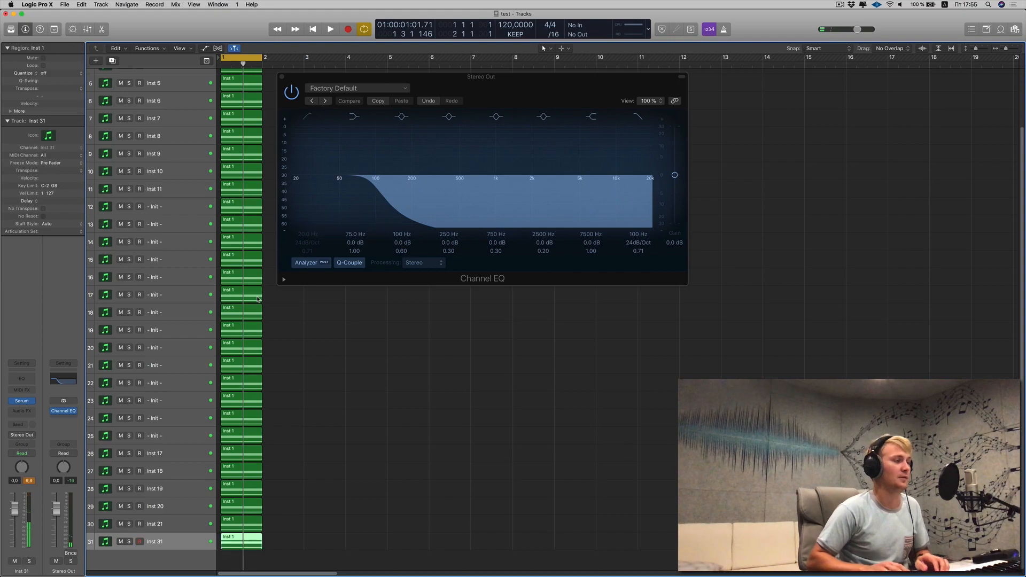
pyautogui.click(331, 28)
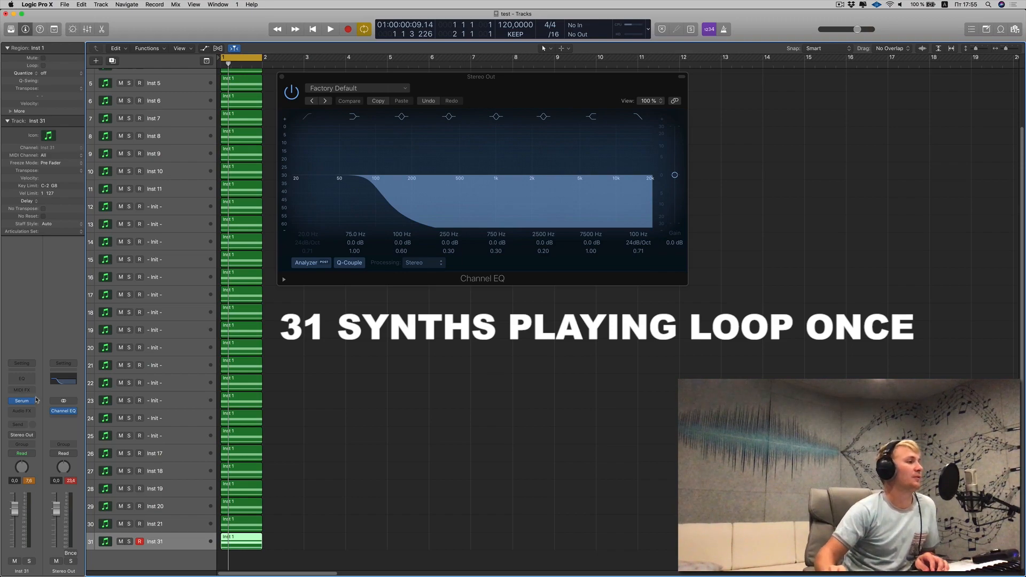
# Play the 31-synth loop, acknowledge the overload alert and stop playback.
pyautogui.click(330, 29)
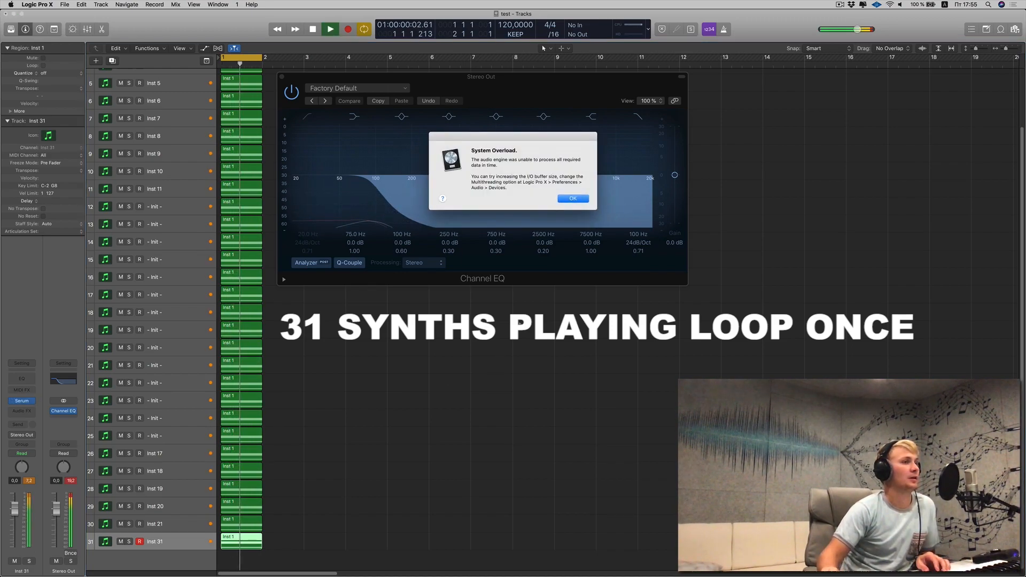
pyautogui.click(571, 198)
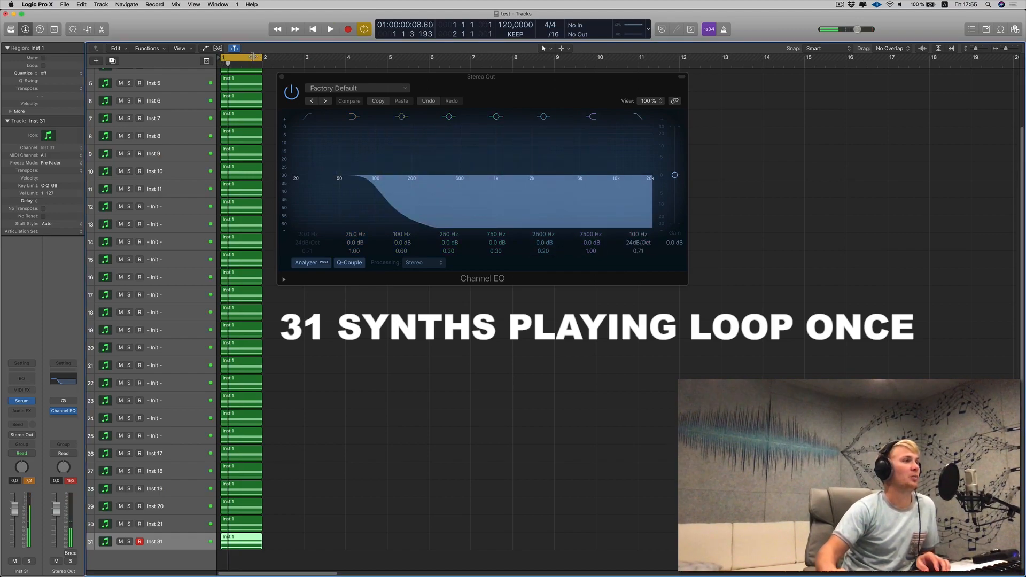
pyautogui.click(330, 29)
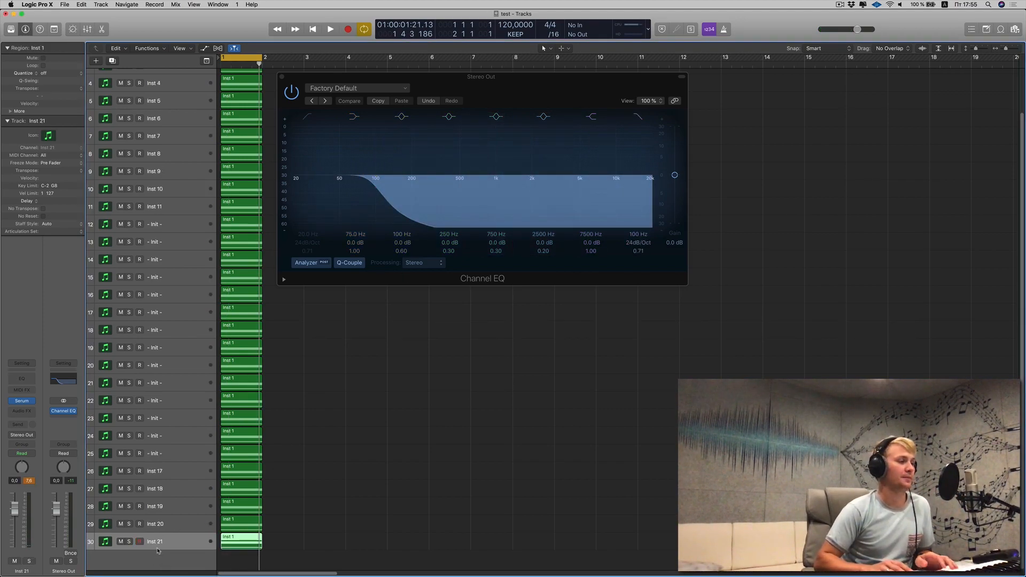
# Play the project at 29 then 28 tracks, stopping after each test.
pyautogui.click(330, 29)
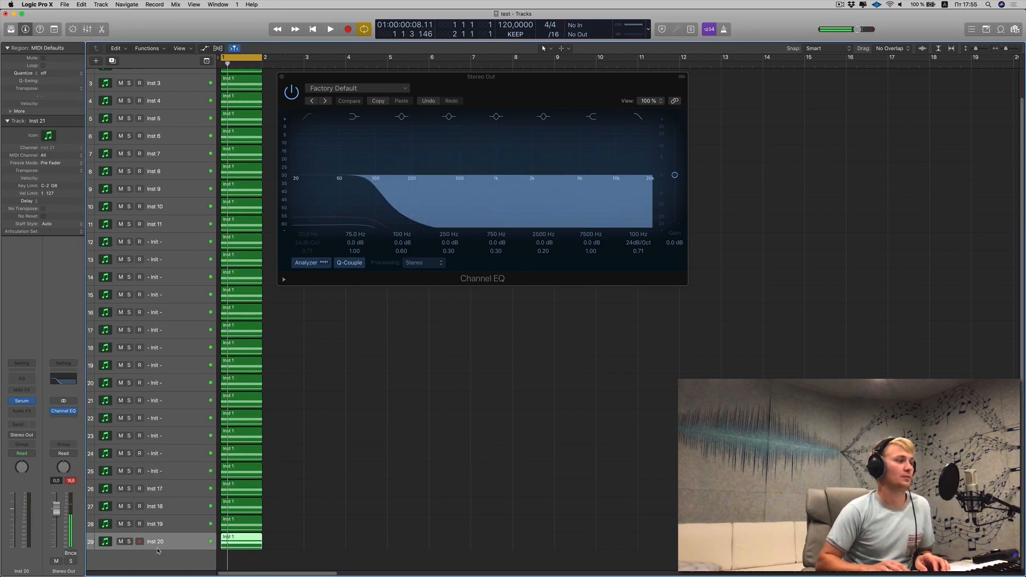
pyautogui.click(330, 29)
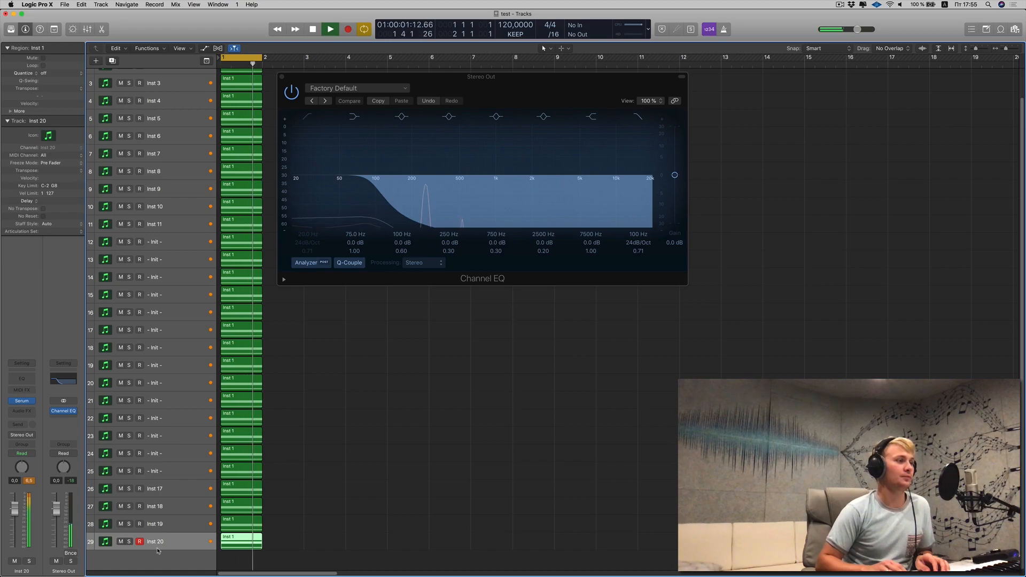
pyautogui.click(330, 29)
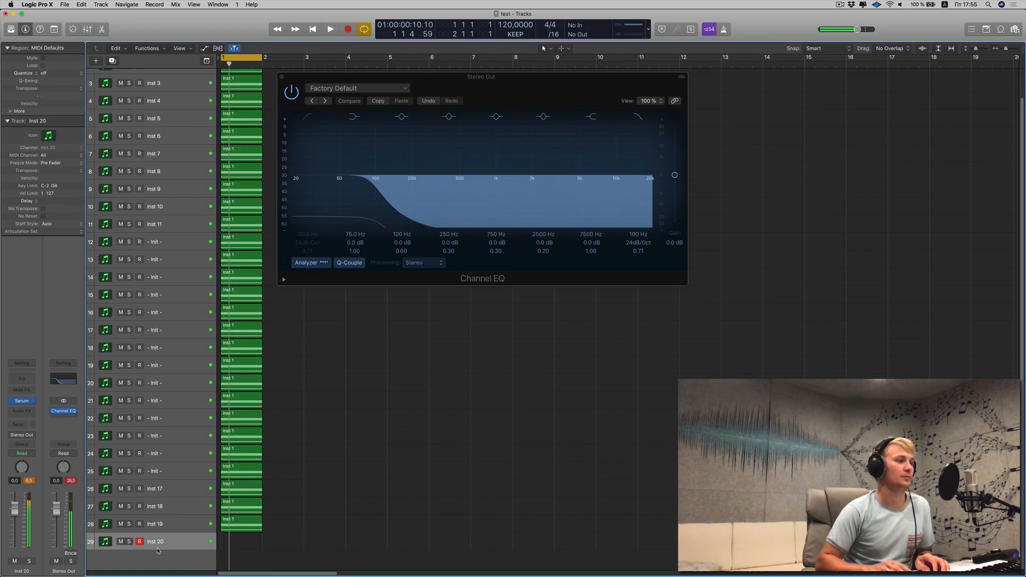
pyautogui.click(330, 29)
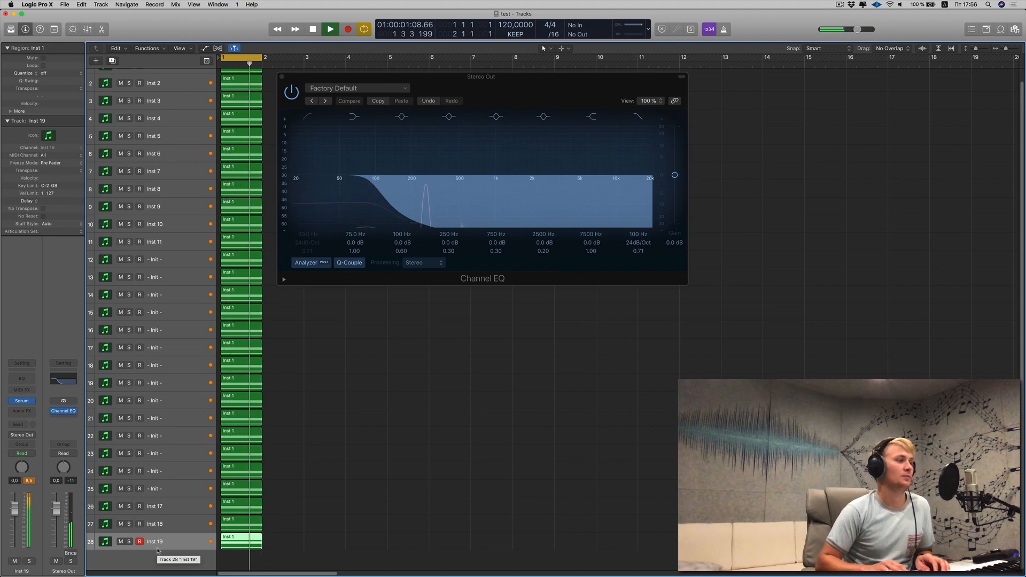
pyautogui.click(330, 29)
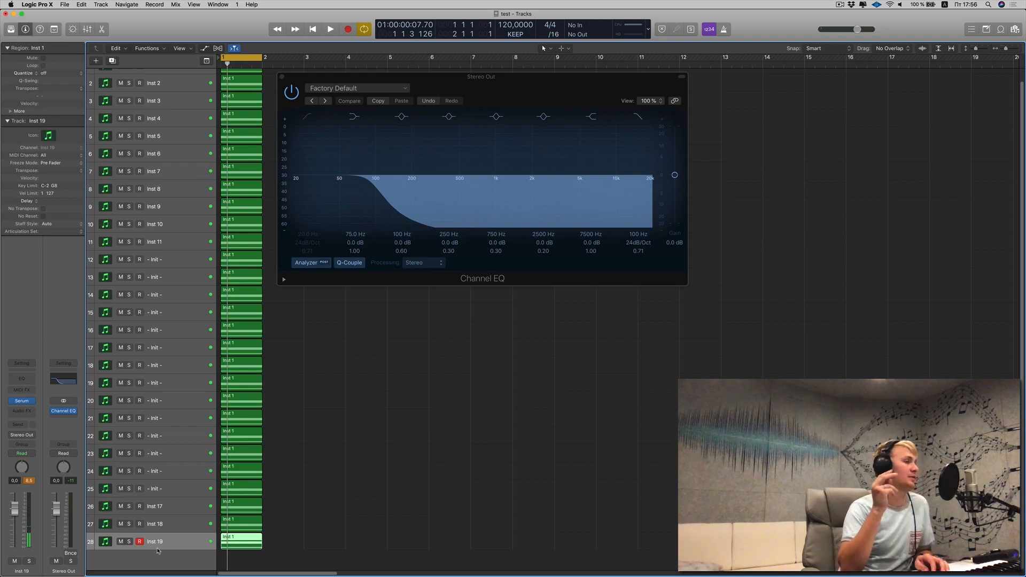
pyautogui.click(331, 29)
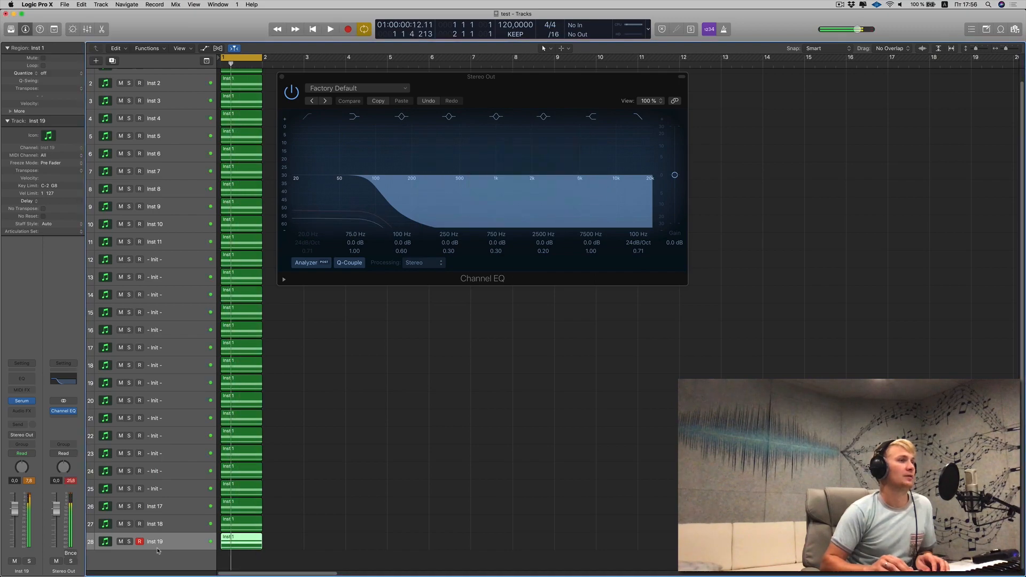
# Delete tracks down to 25 Serum copies and replay until the overload alert returns.
pyautogui.scroll(3)
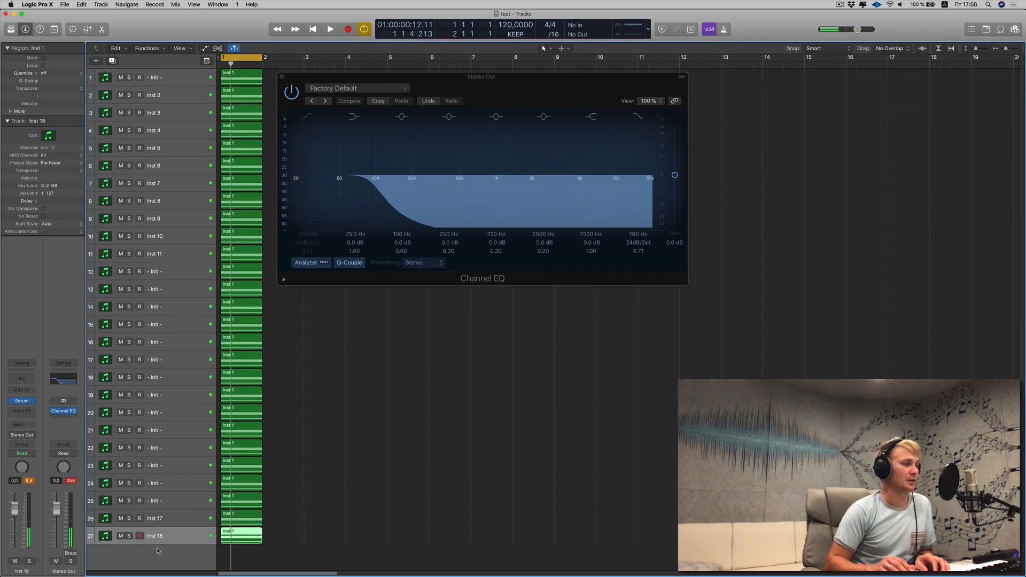
pyautogui.click(331, 29)
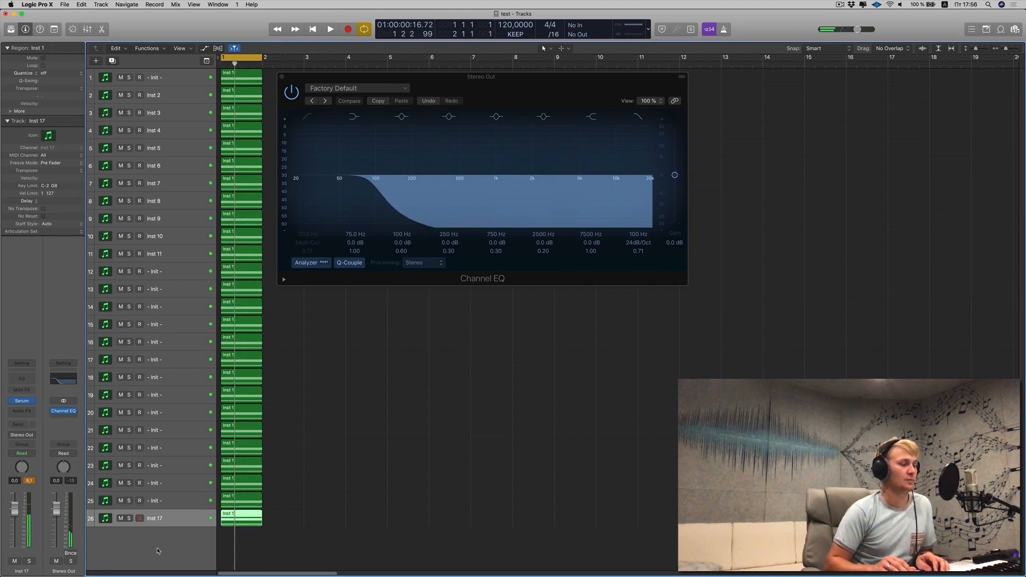
pyautogui.click(330, 29)
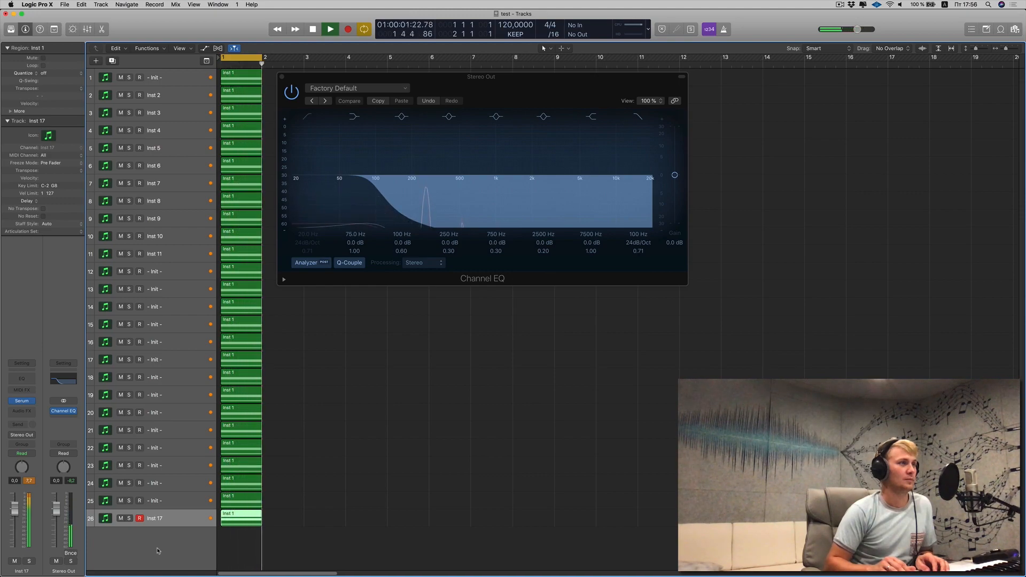
pyautogui.click(312, 29)
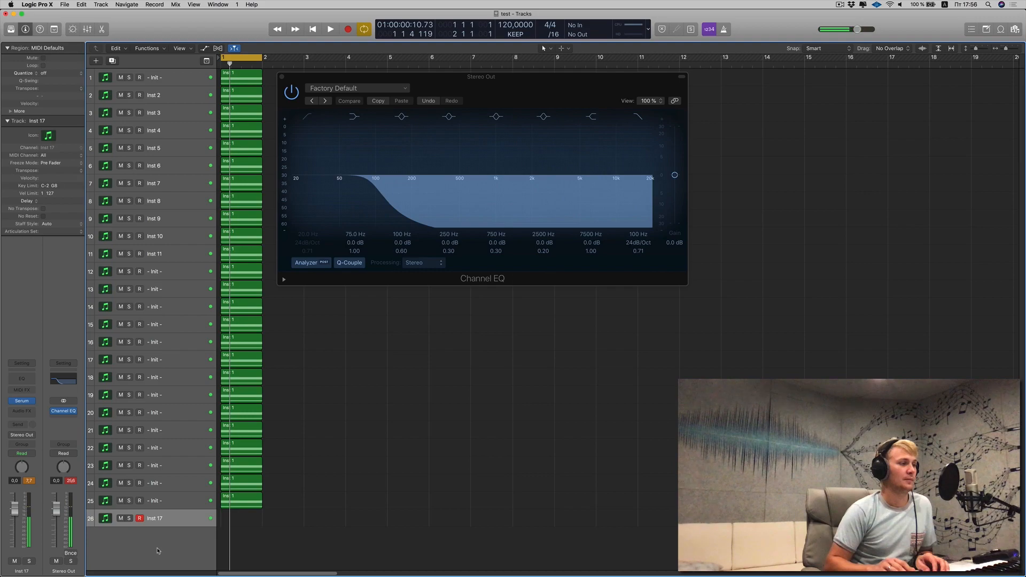
pyautogui.click(331, 29)
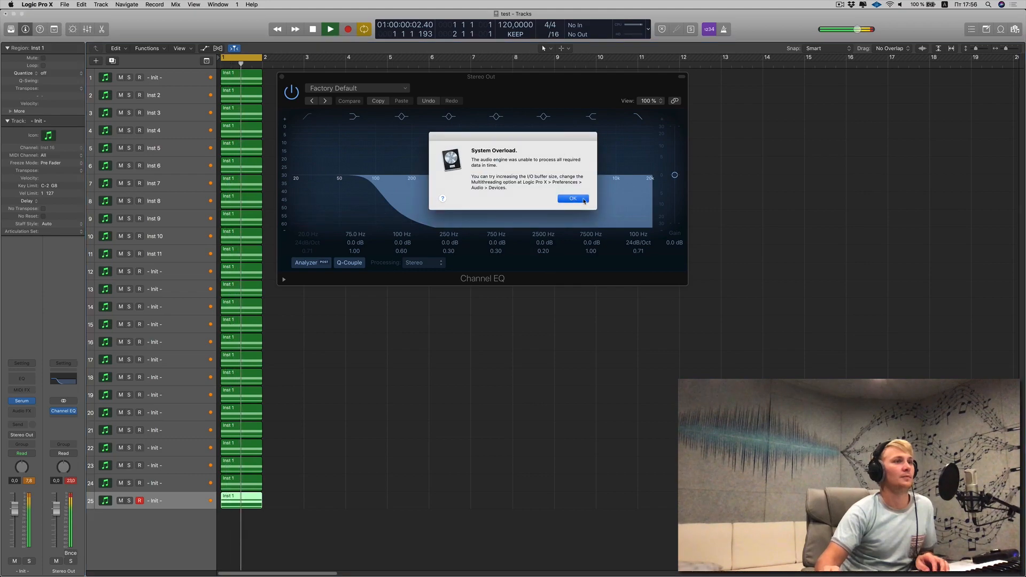
# Acknowledge the overload, show the CPU/HD meter, drop a track and replay.
pyautogui.click(572, 199)
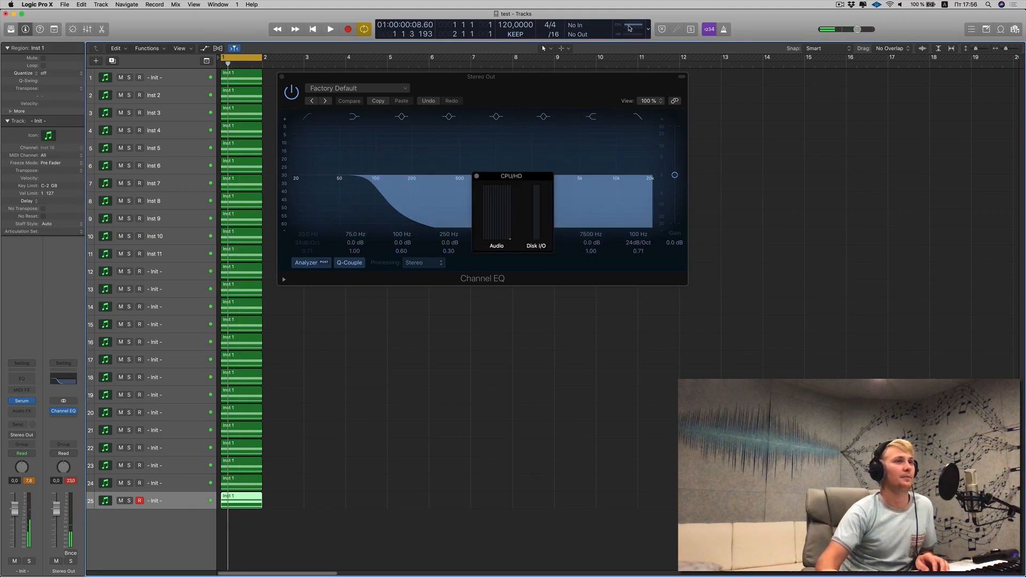
pyautogui.click(330, 28)
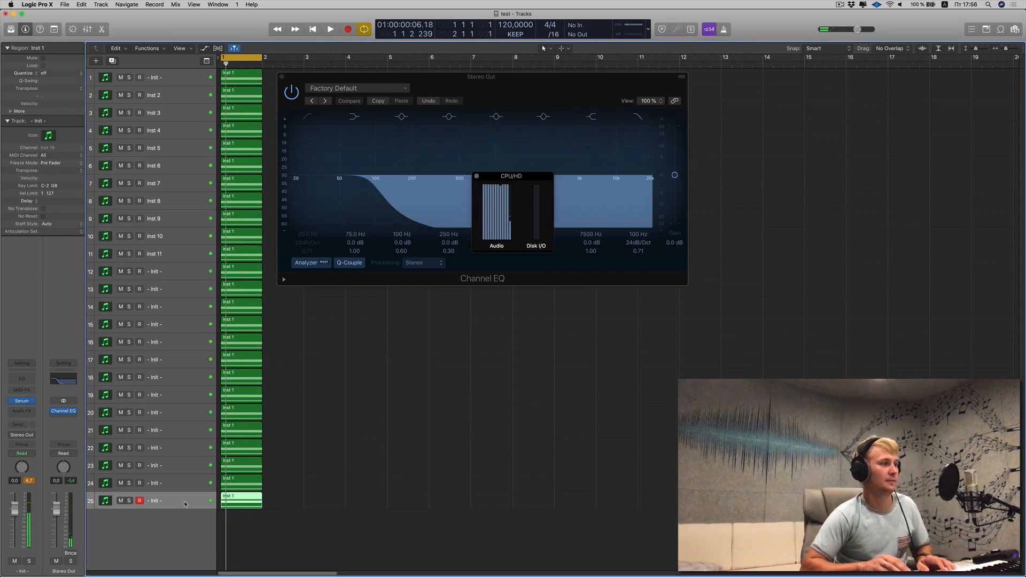
pyautogui.click(331, 29)
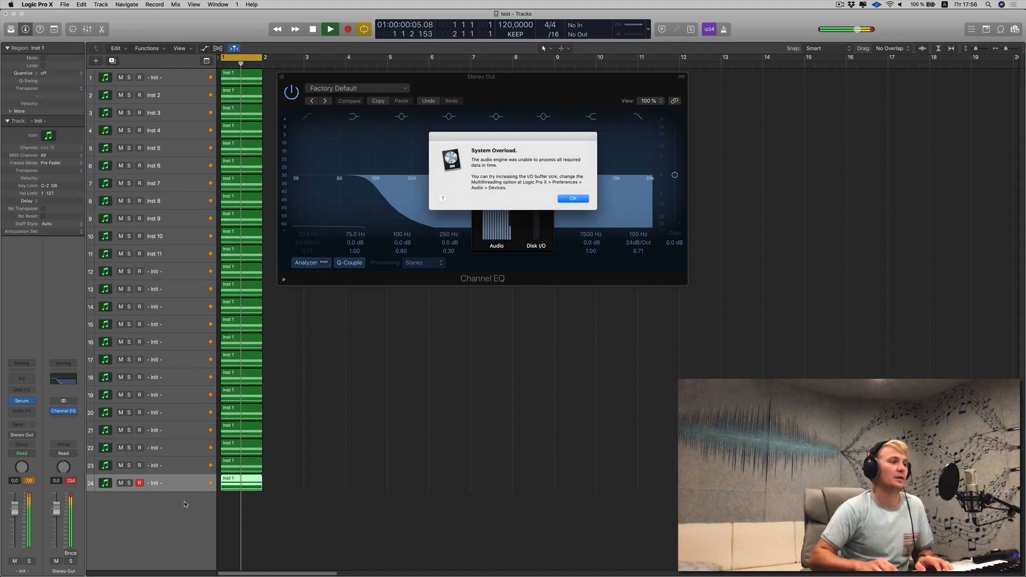
pyautogui.click(572, 199)
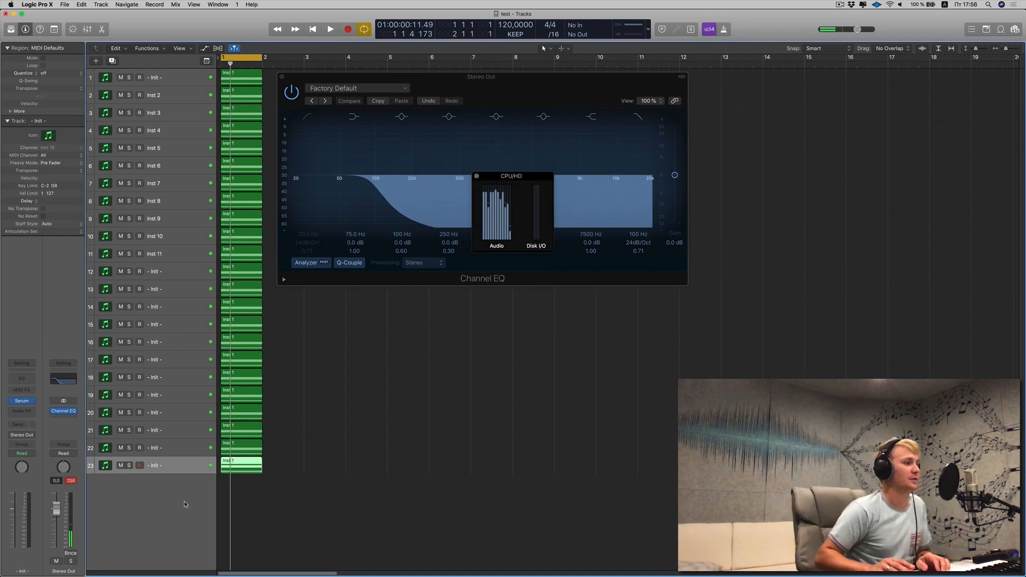
# Play at 23 tracks, then remove tracks one at a time, replaying after each.
pyautogui.click(330, 28)
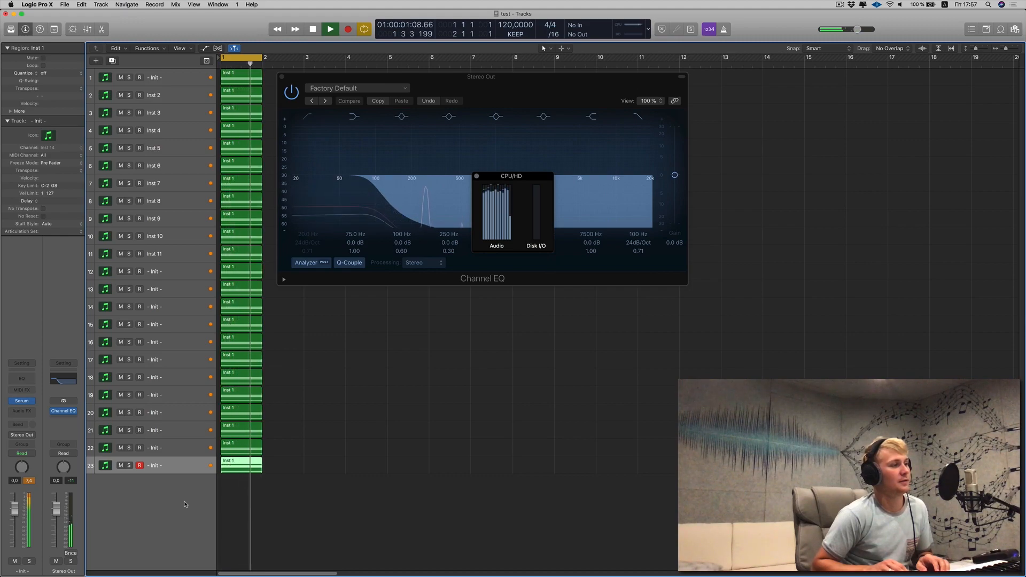
pyautogui.click(330, 29)
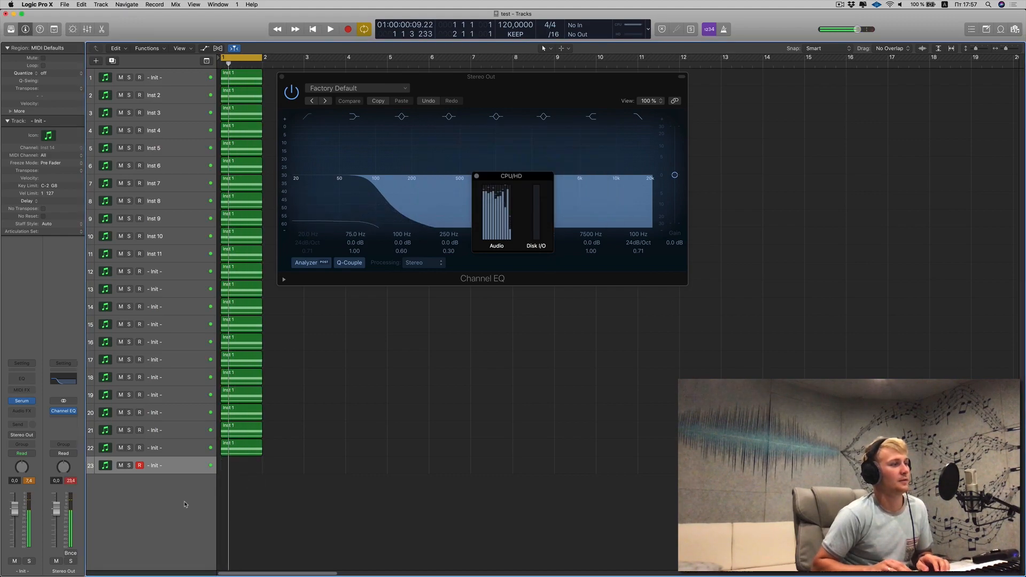
pyautogui.click(330, 29)
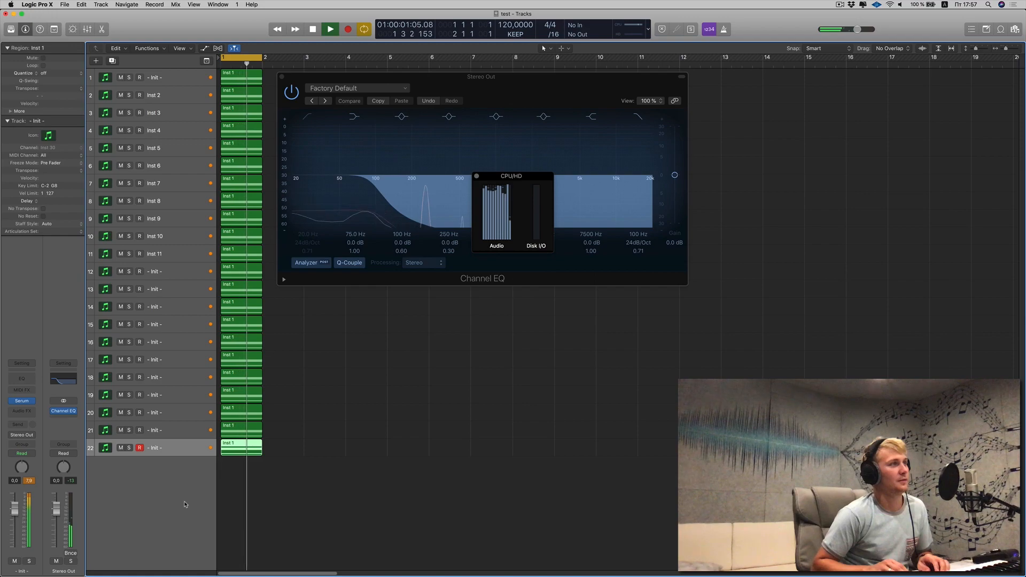
pyautogui.click(312, 29)
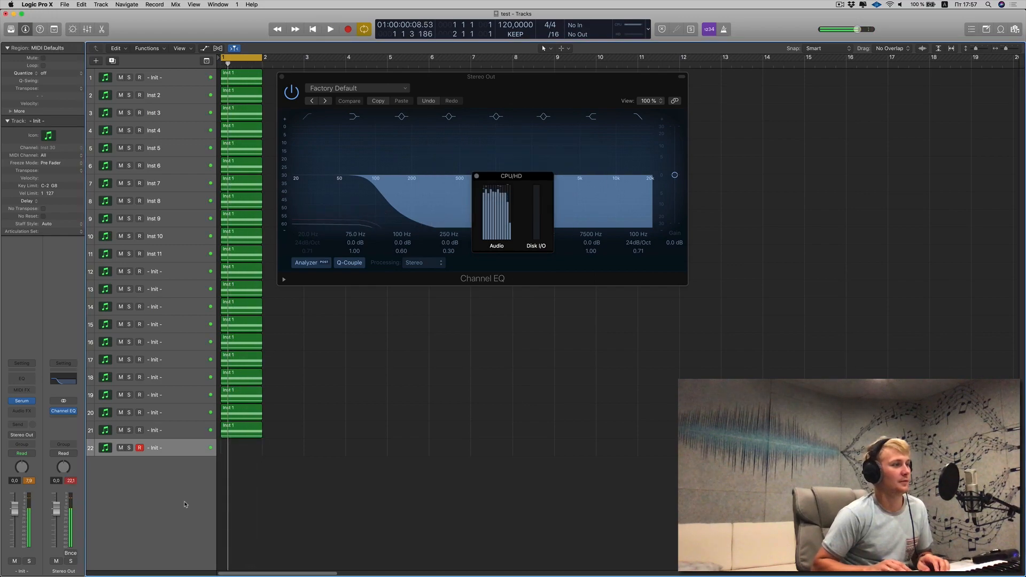
pyautogui.click(331, 29)
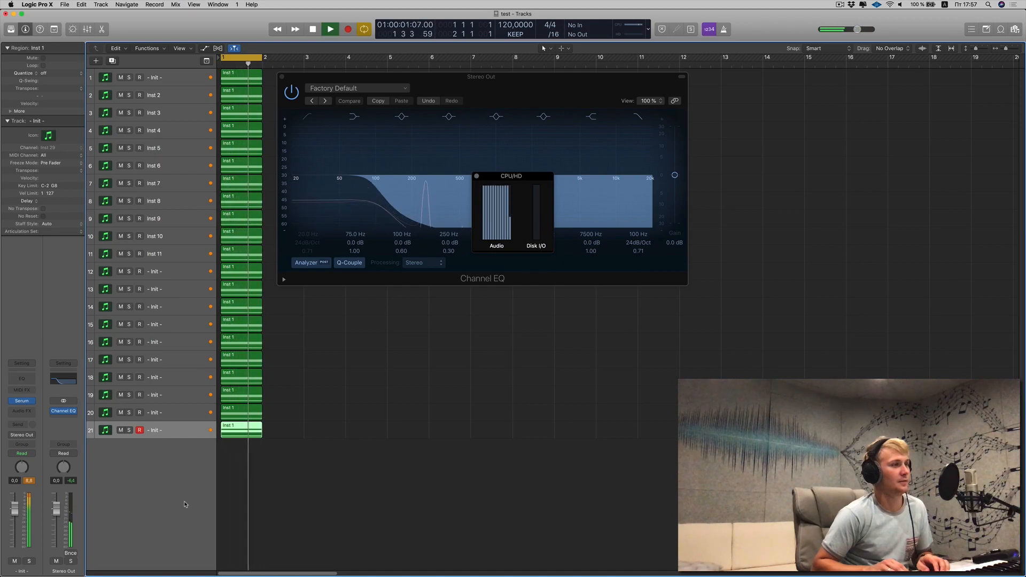
pyautogui.click(329, 28)
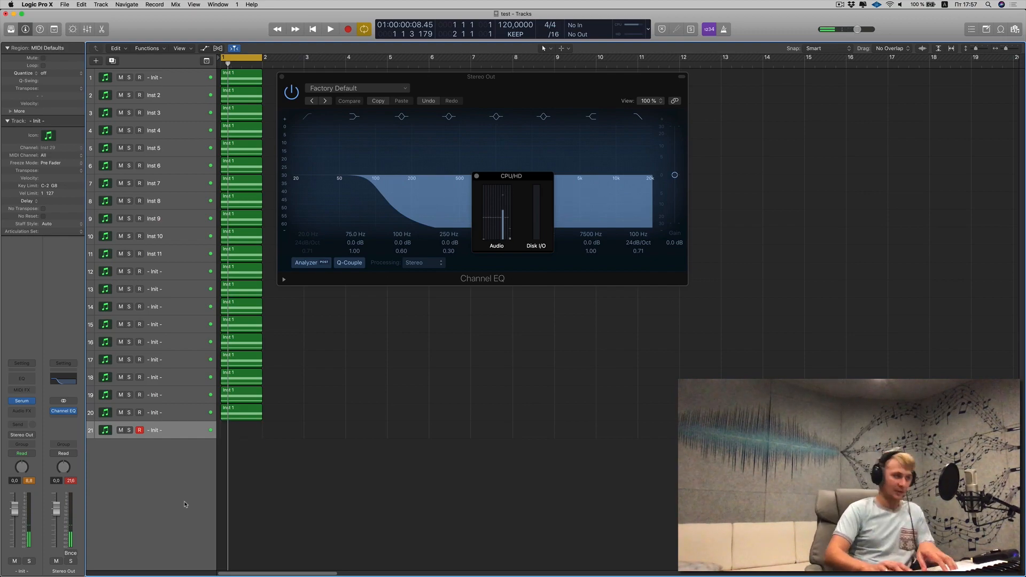
# Trim to 19 Serum tracks and play the project cleanly without an overload.
pyautogui.click(330, 29)
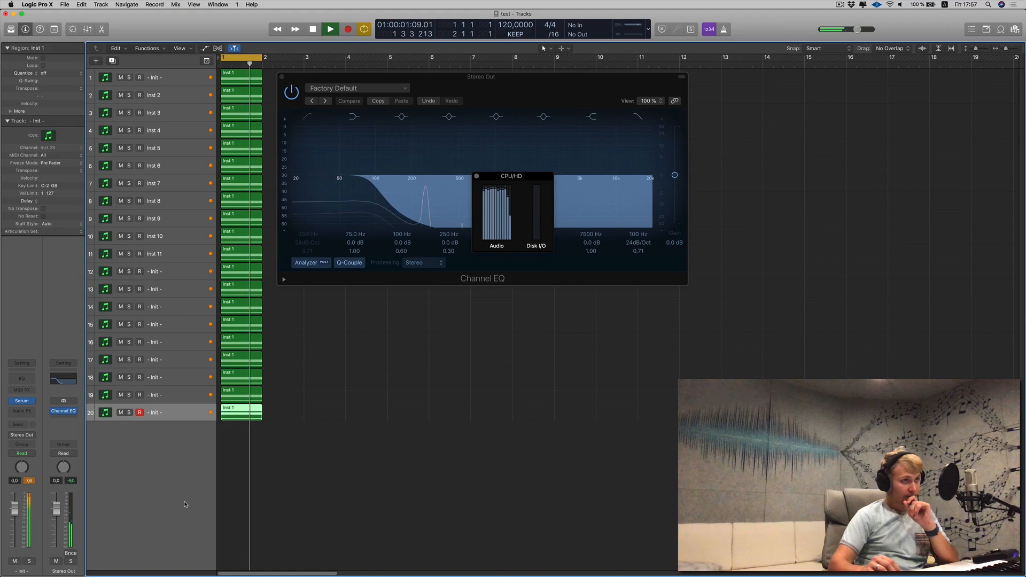
pyautogui.click(330, 28)
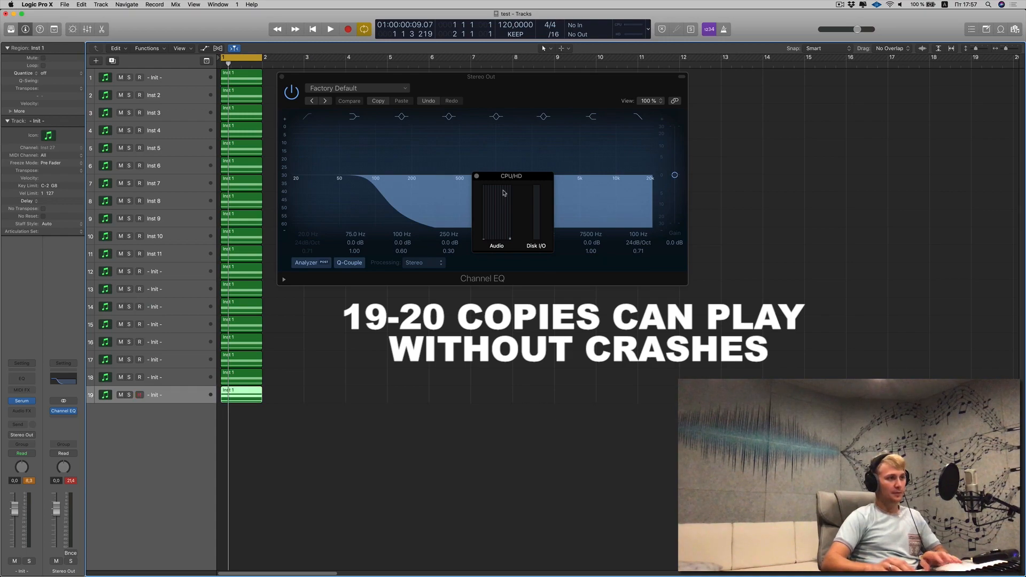
pyautogui.click(330, 28)
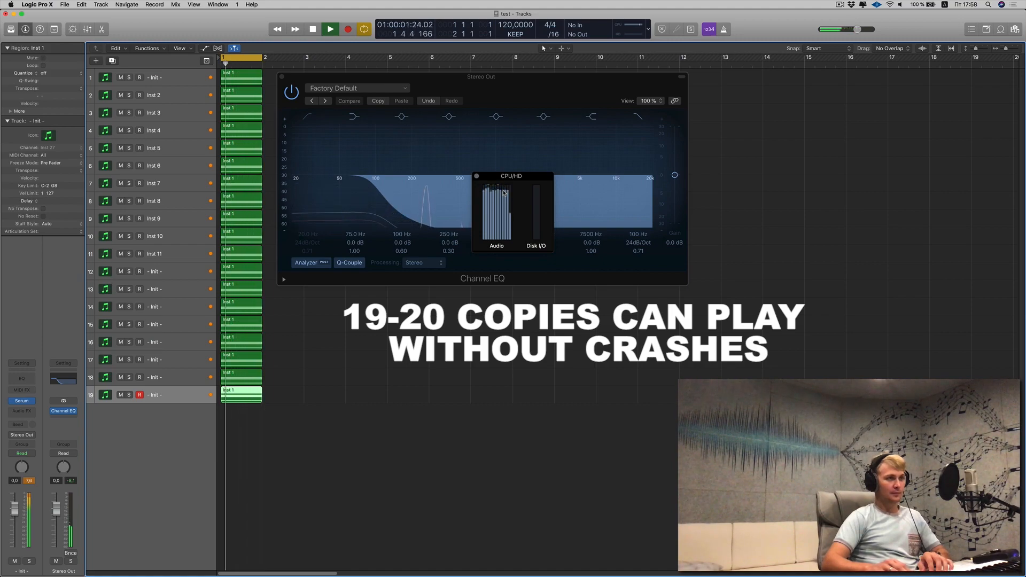
pyautogui.click(312, 29)
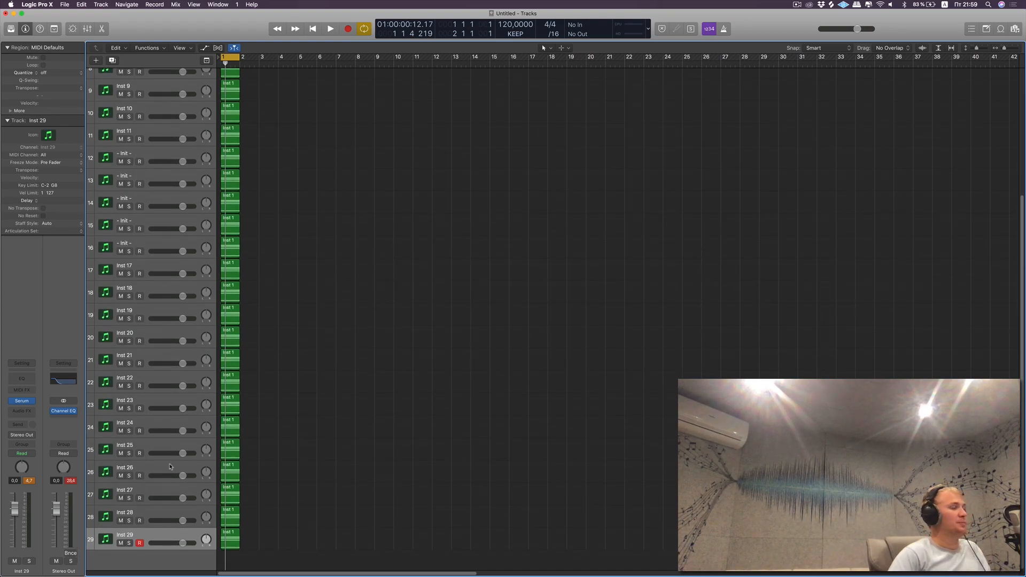
# Play all 29 tracks, acknowledge the overload and delete the last track with its regions.
pyautogui.click(330, 28)
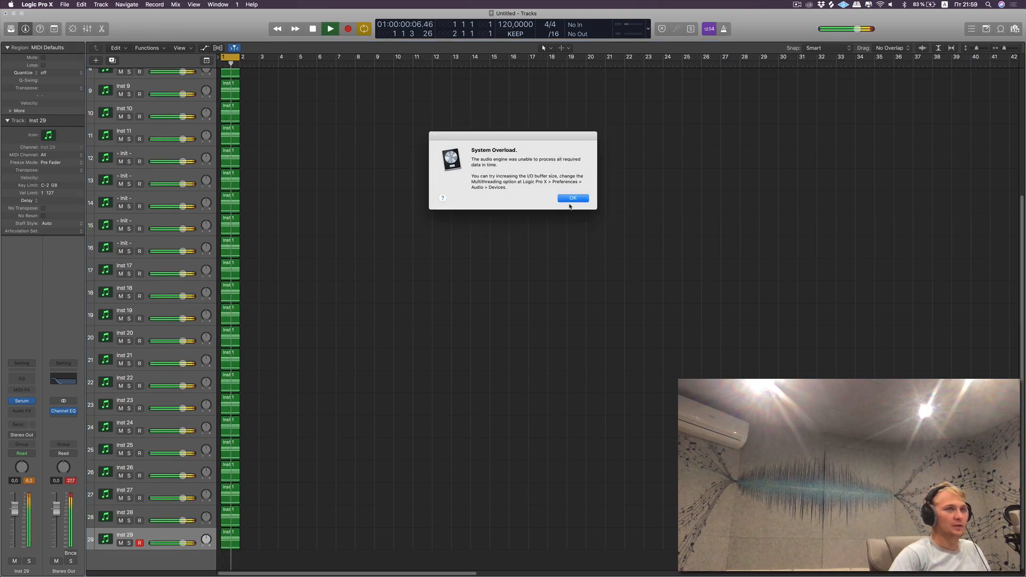
pyautogui.click(572, 198)
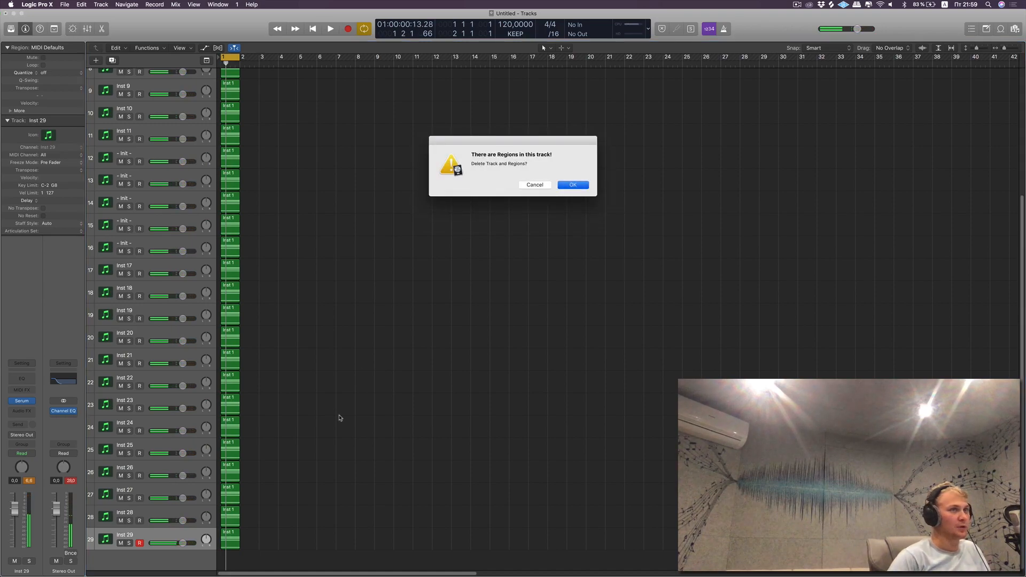
pyautogui.click(572, 184)
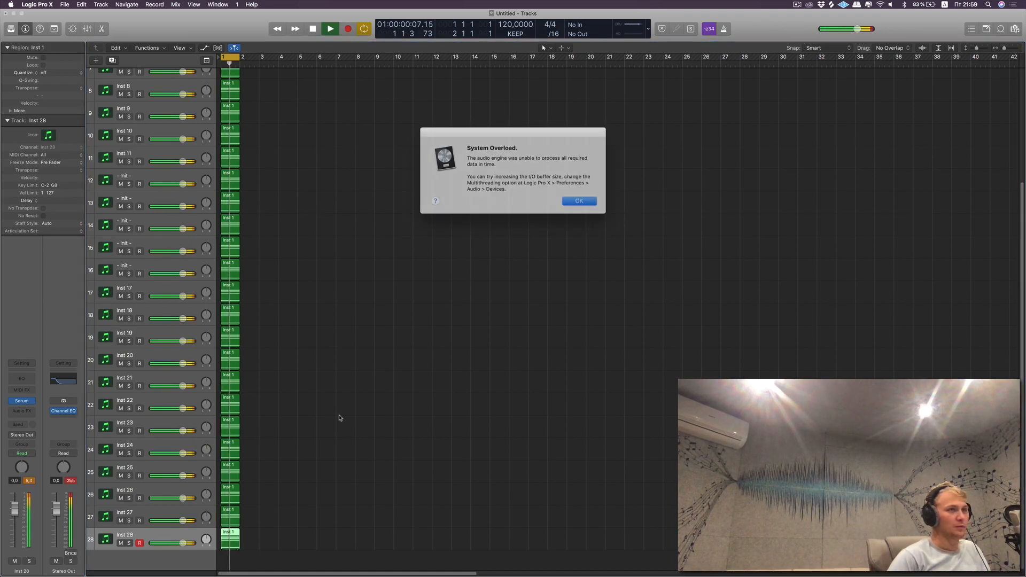
pyautogui.click(578, 201)
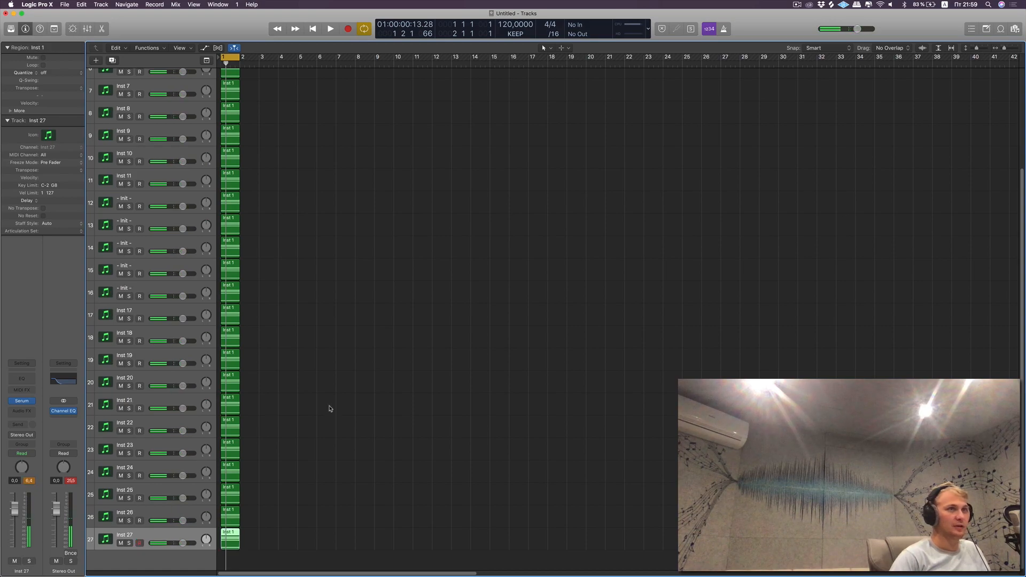
# Remove more tracks and replay, acknowledging the overload alerts each time.
pyautogui.click(331, 28)
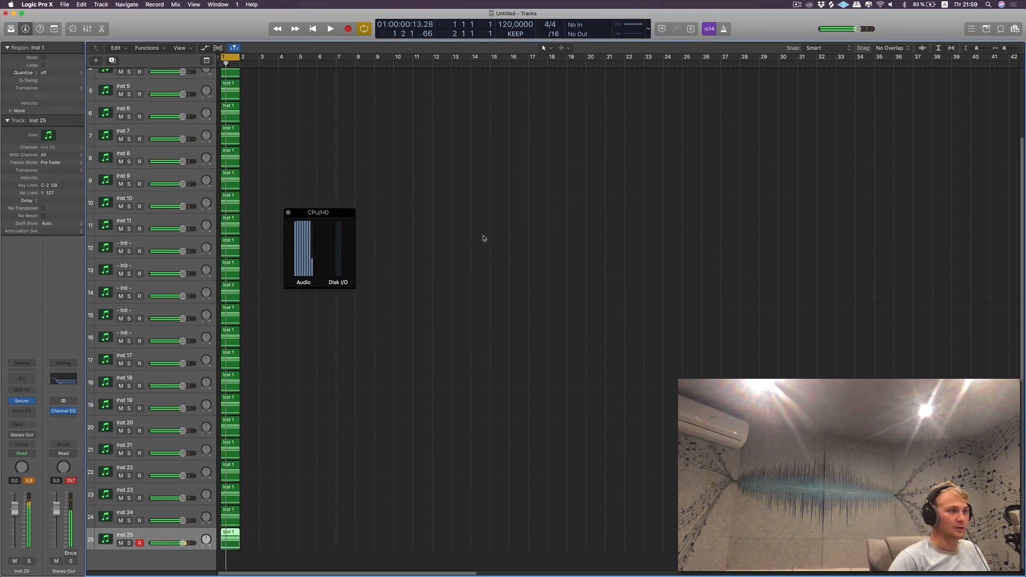
pyautogui.click(331, 27)
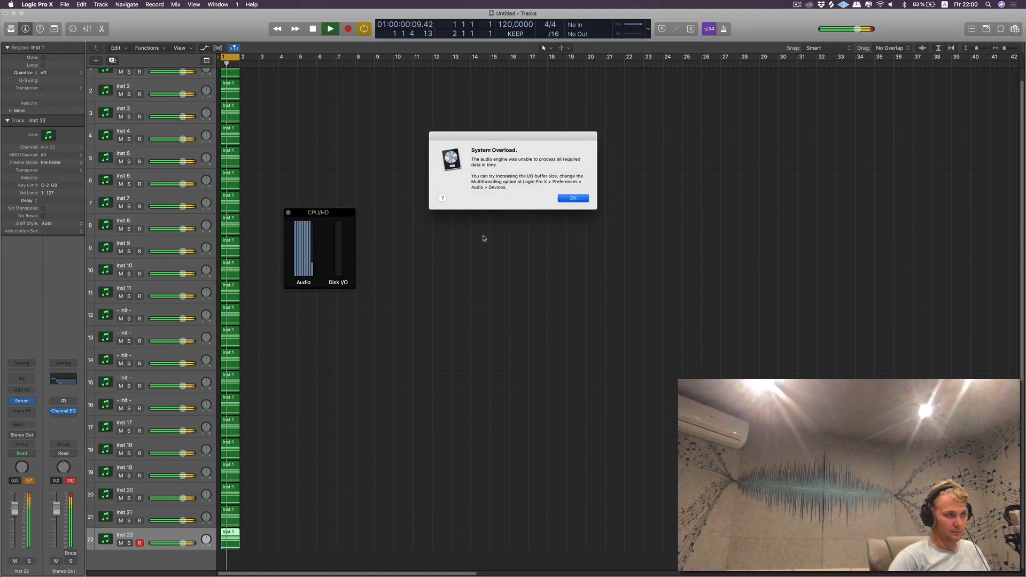
pyautogui.click(572, 199)
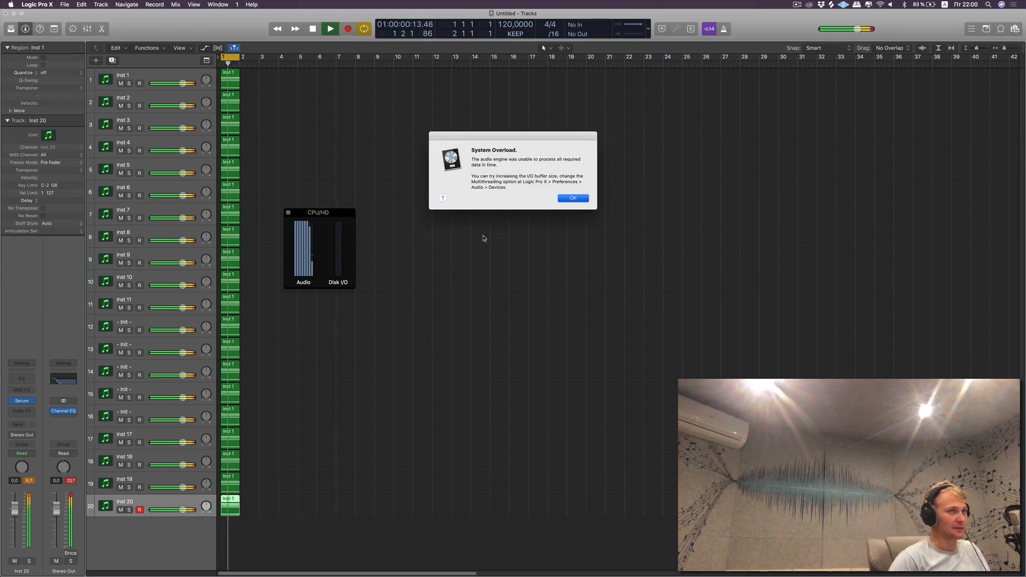
pyautogui.click(572, 199)
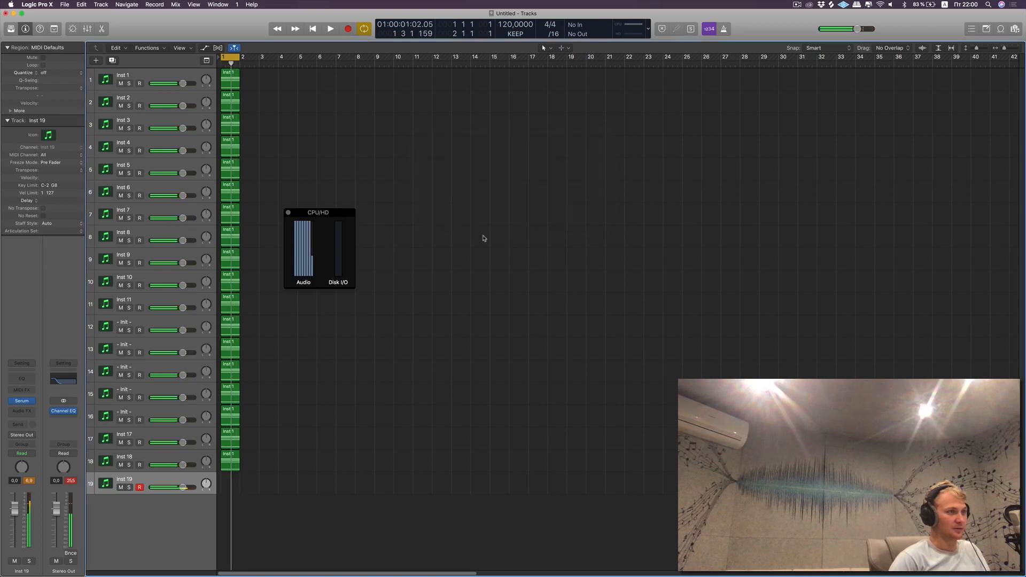
# Delete down to 18 tracks, replay and acknowledge the remaining overload alert.
pyautogui.click(331, 28)
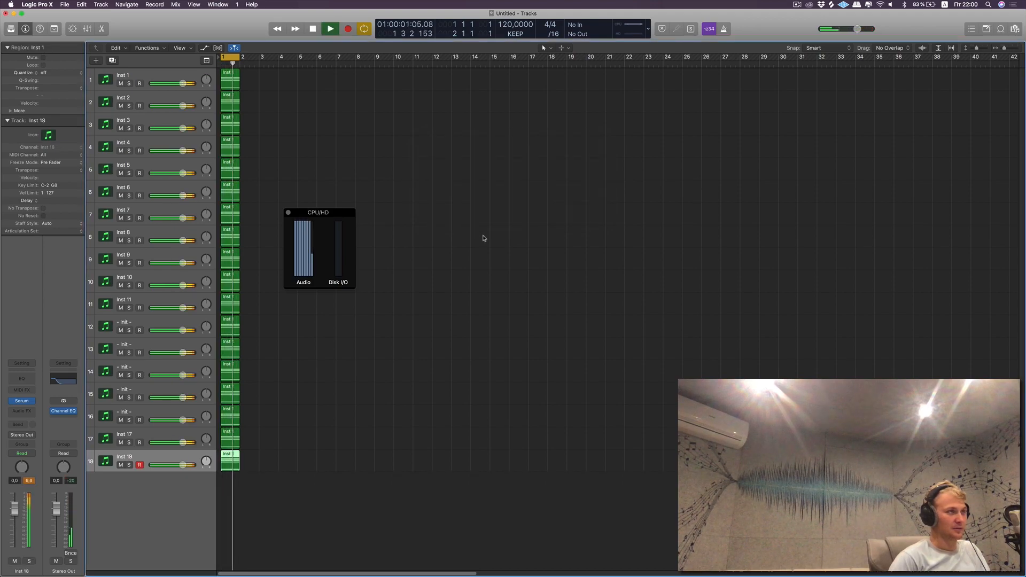
pyautogui.click(312, 27)
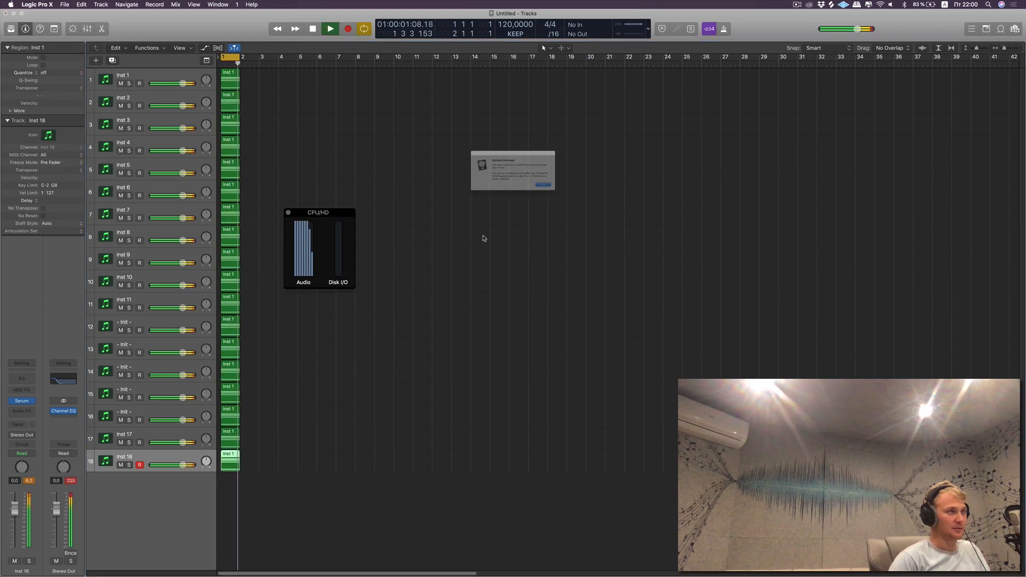
pyautogui.click(541, 185)
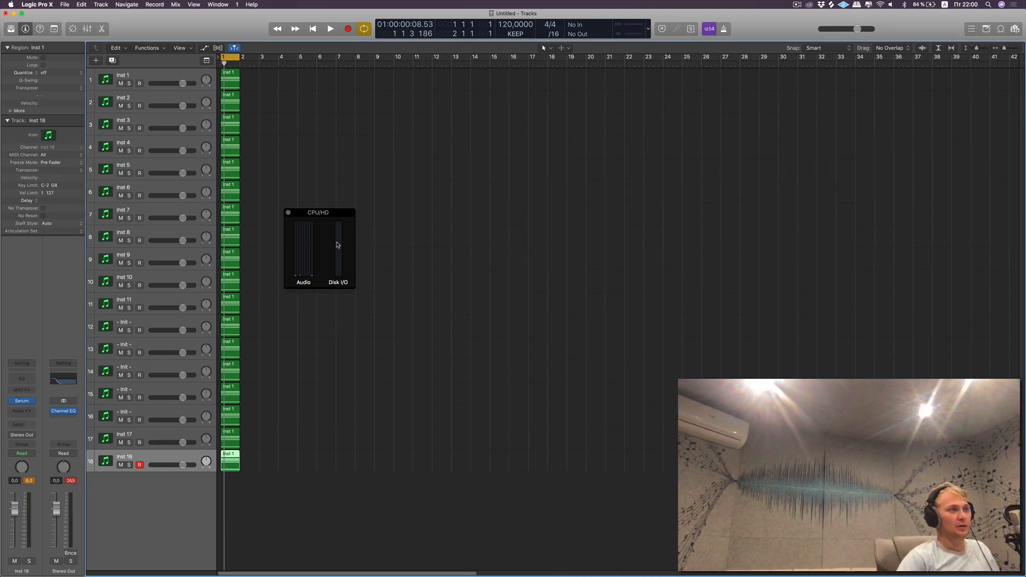
pyautogui.moveTo(320, 231)
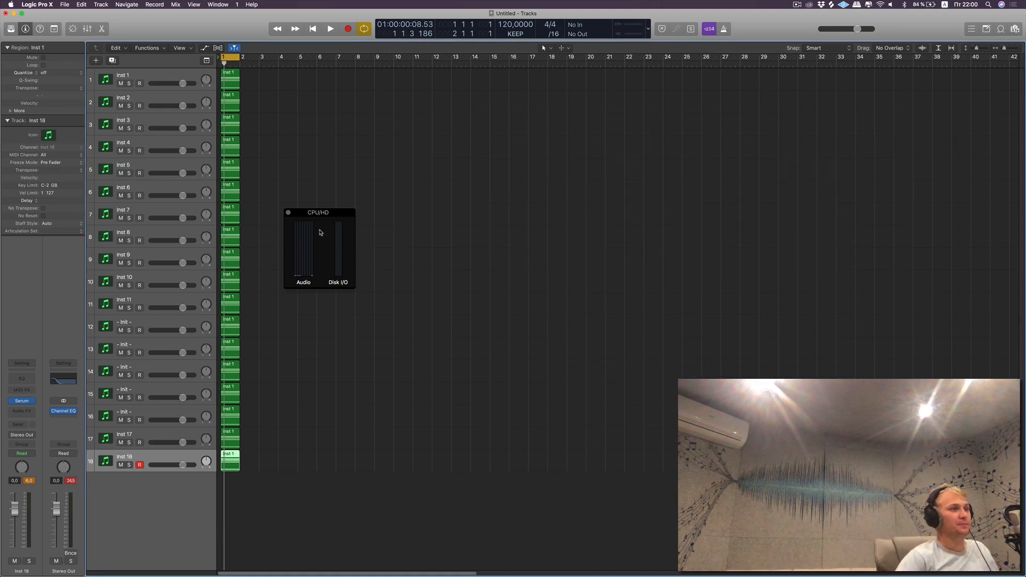
# Play the 18 Serum tracks, remove the eighteenth and acknowledge the overload alerts.
pyautogui.click(330, 28)
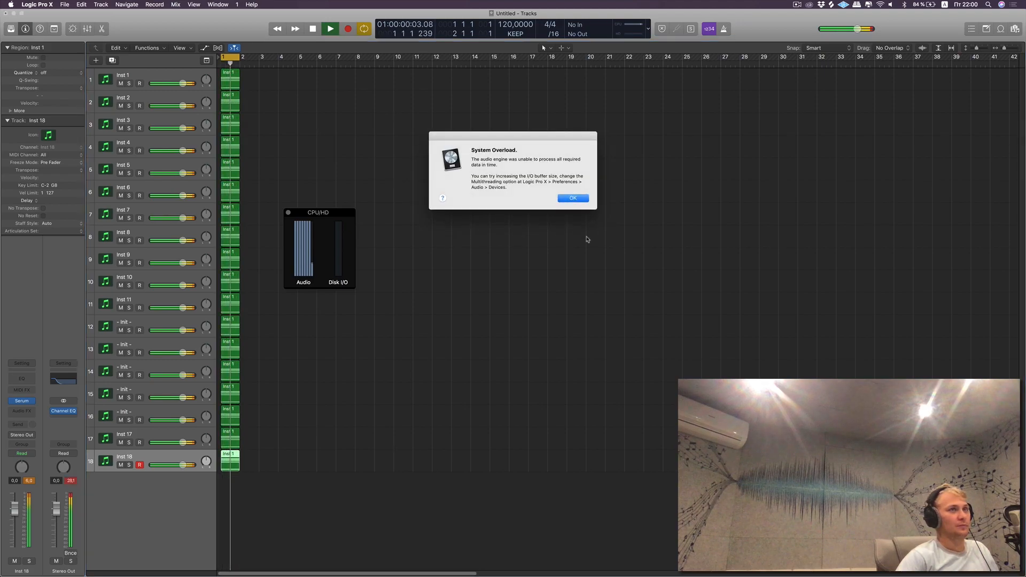
pyautogui.click(572, 198)
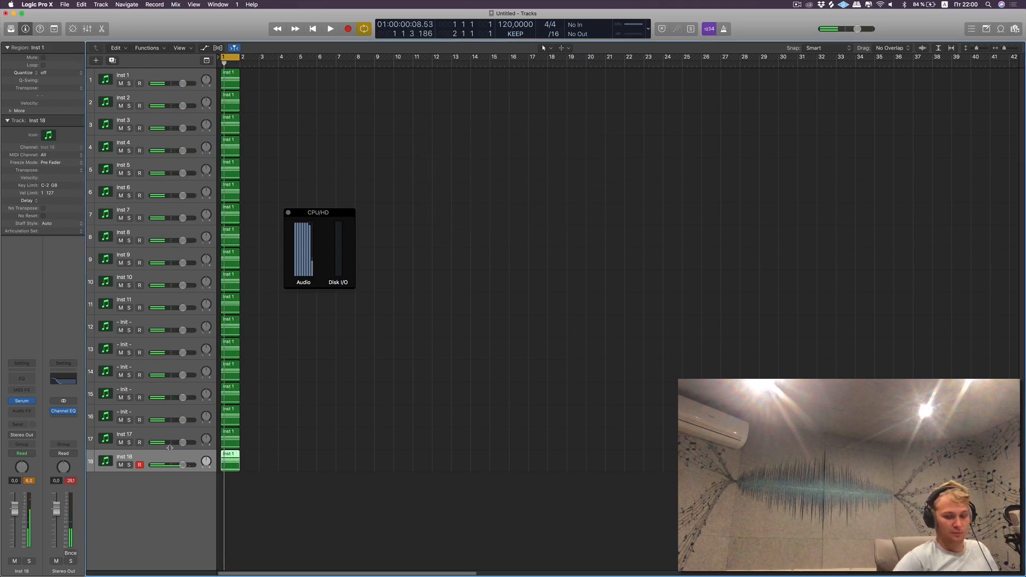
pyautogui.click(330, 28)
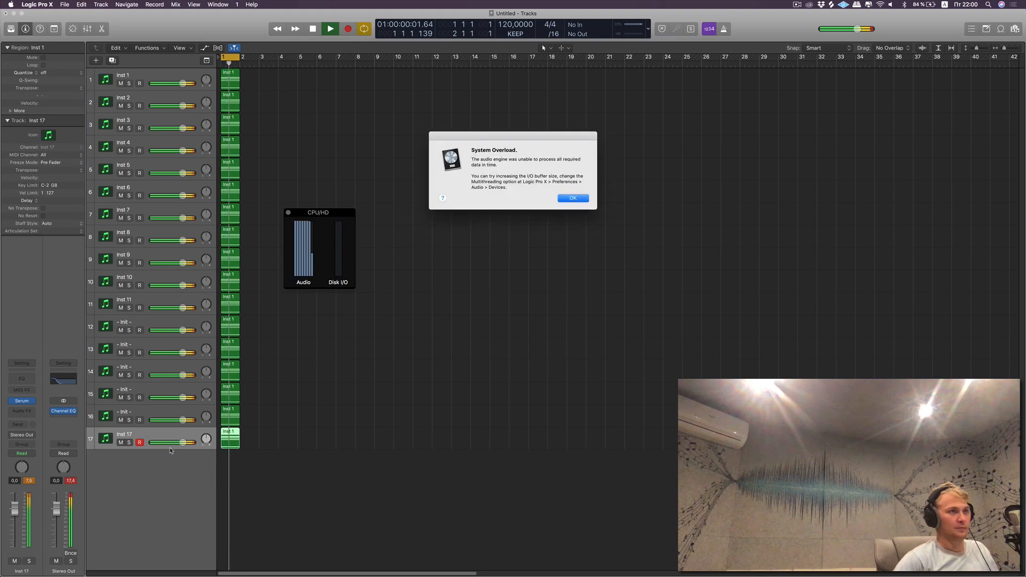
pyautogui.click(572, 198)
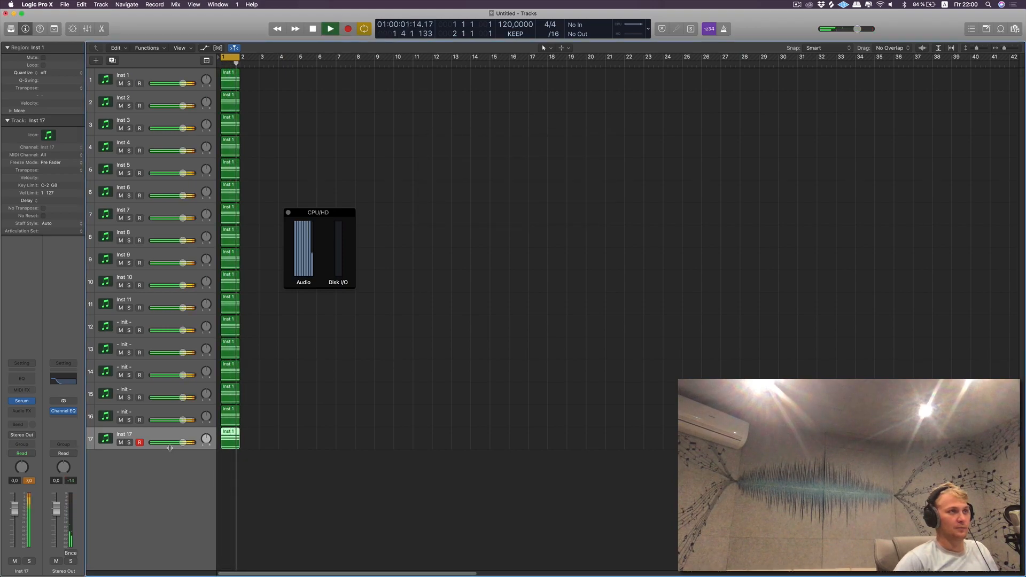
pyautogui.click(312, 28)
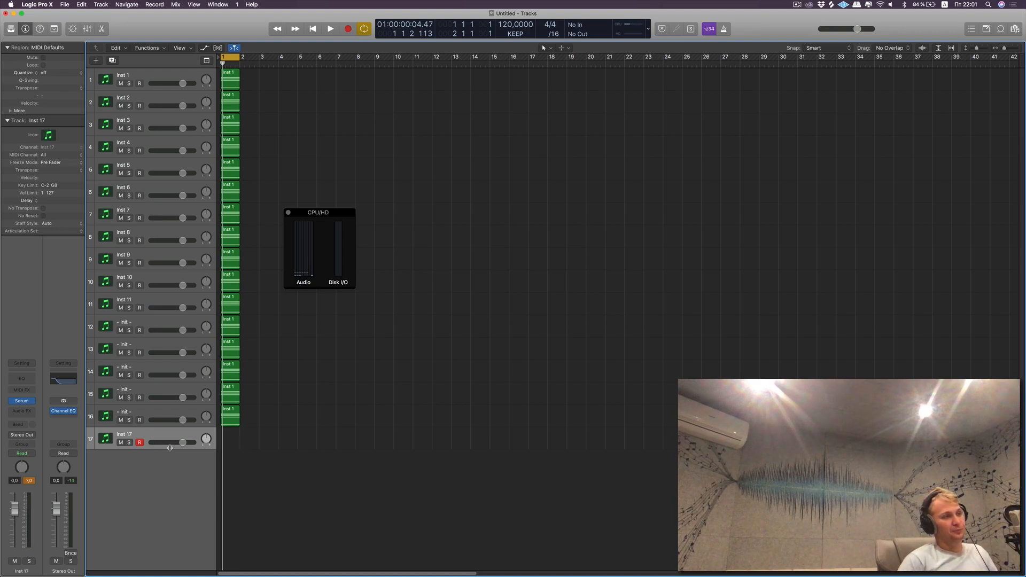
# Remove tracks to 16, 15, then 14 and confirm 14 Serum copies play cleanly.
pyautogui.click(330, 28)
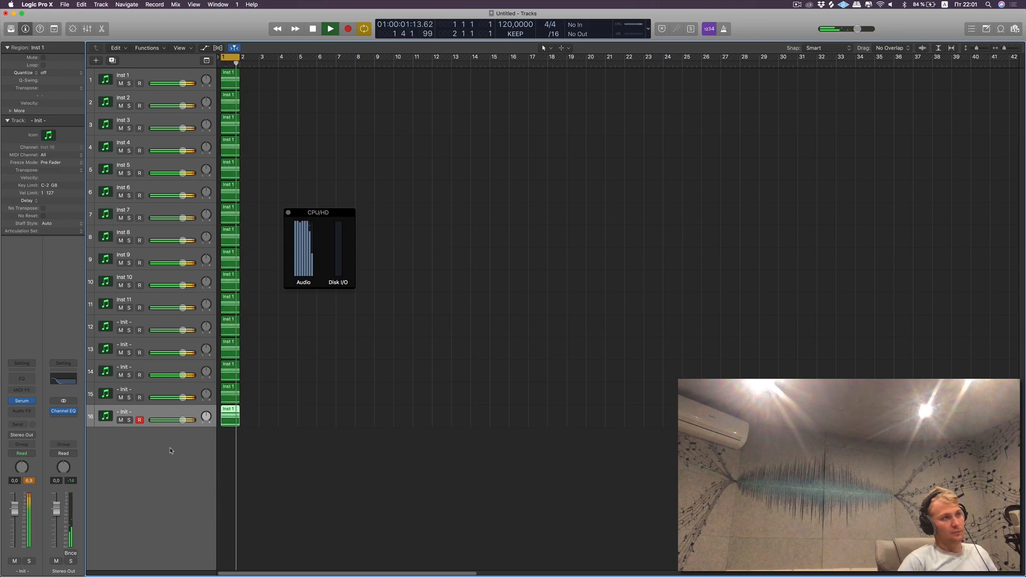
pyautogui.click(312, 28)
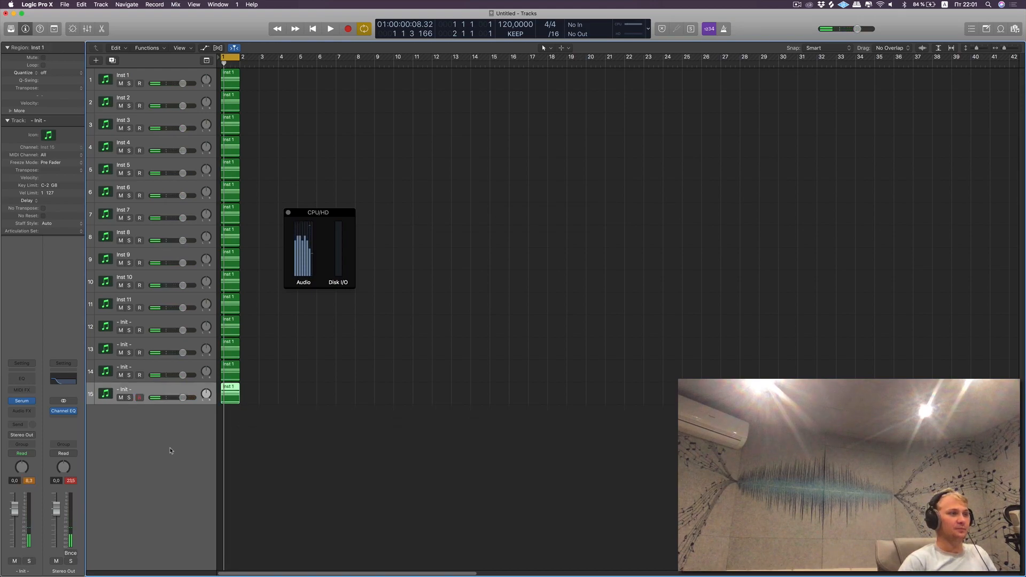
pyautogui.click(331, 28)
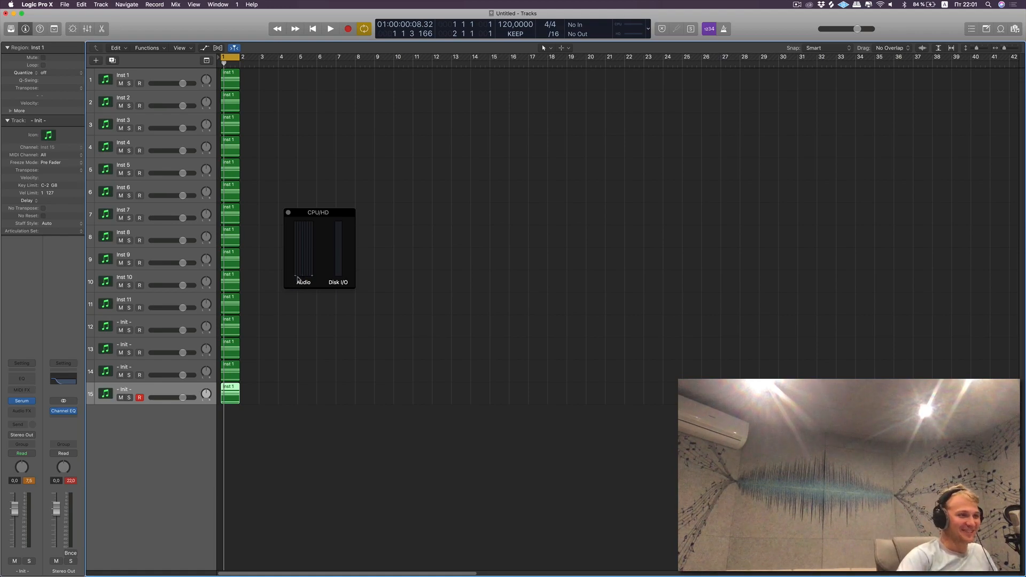
pyautogui.click(330, 28)
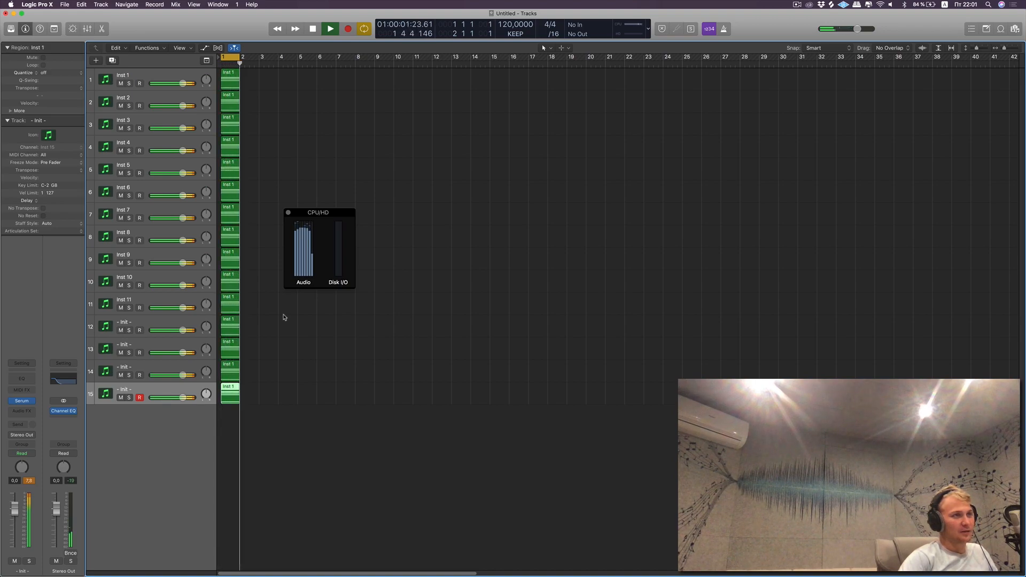
pyautogui.click(312, 28)
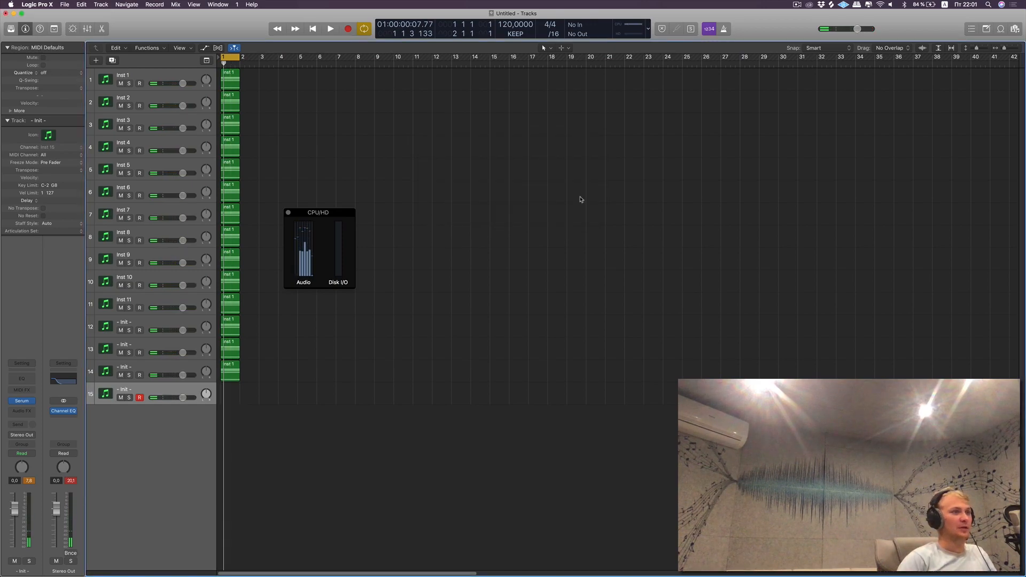
pyautogui.click(330, 27)
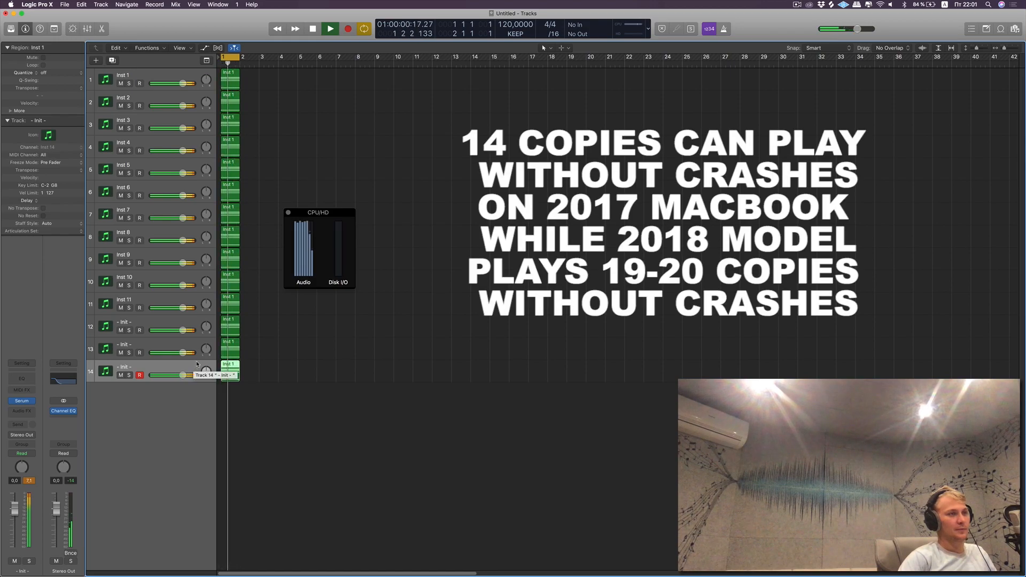
pyautogui.click(312, 28)
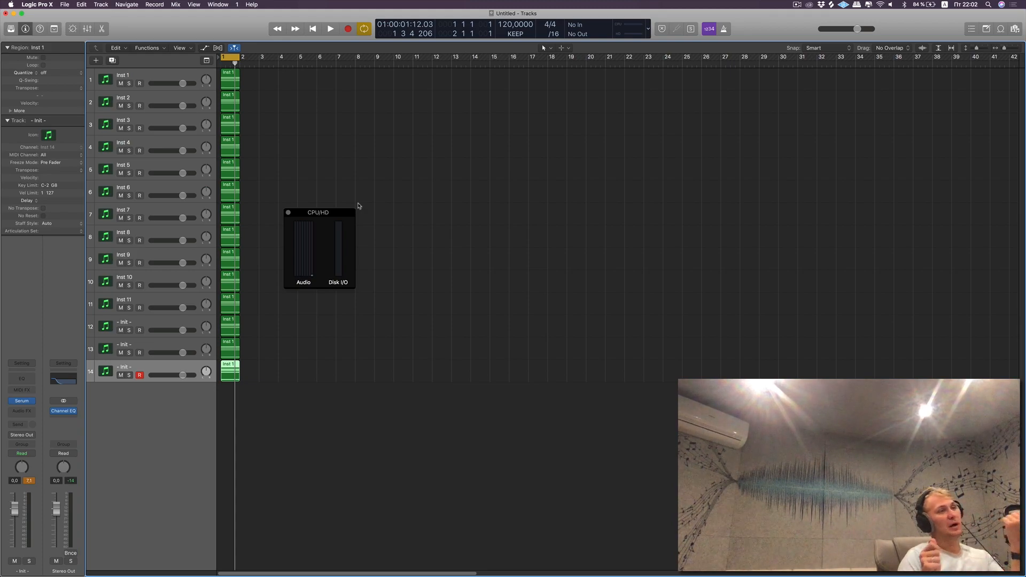
pyautogui.moveTo(328, 220)
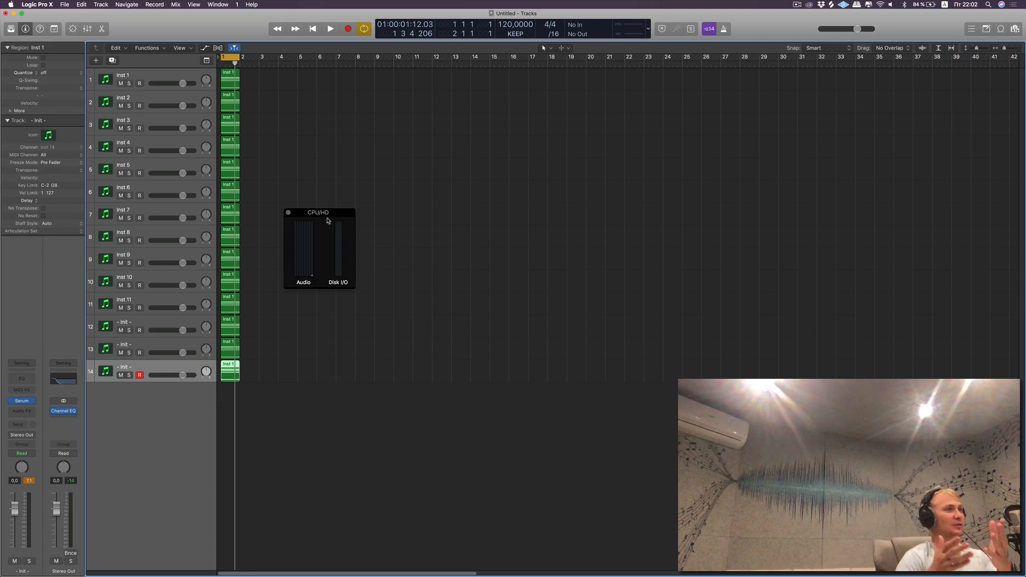
pyautogui.moveTo(339, 218)
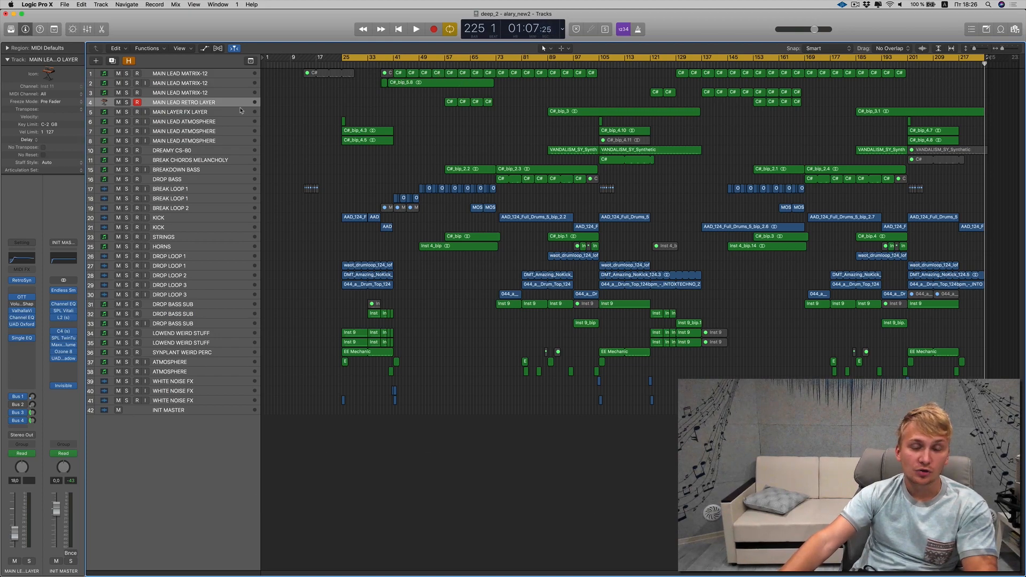
pyautogui.moveTo(238, 111)
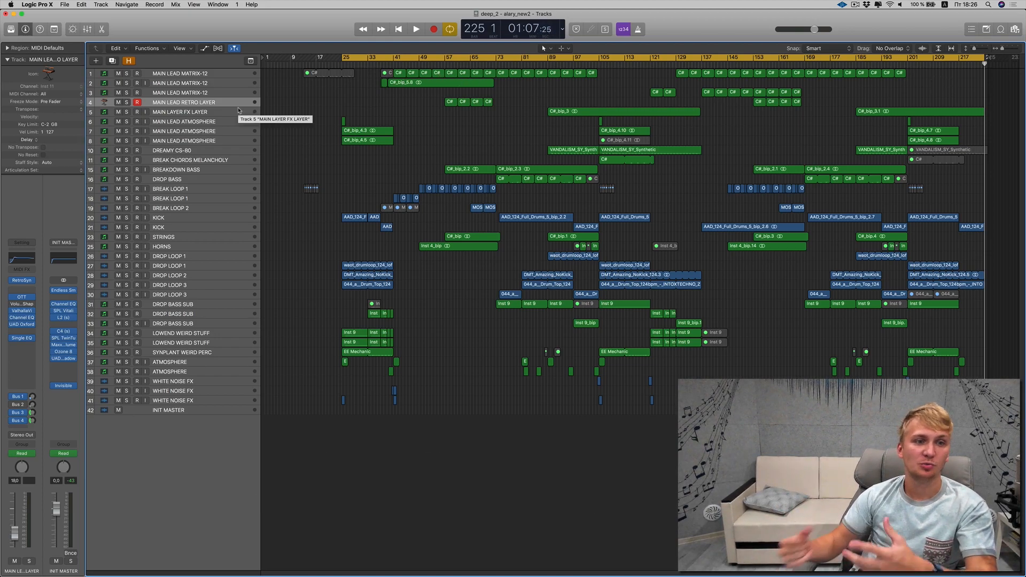
# Select the WHITE NOISE FX and INIT MASTER tracks and show the project mixer.
pyautogui.click(172, 400)
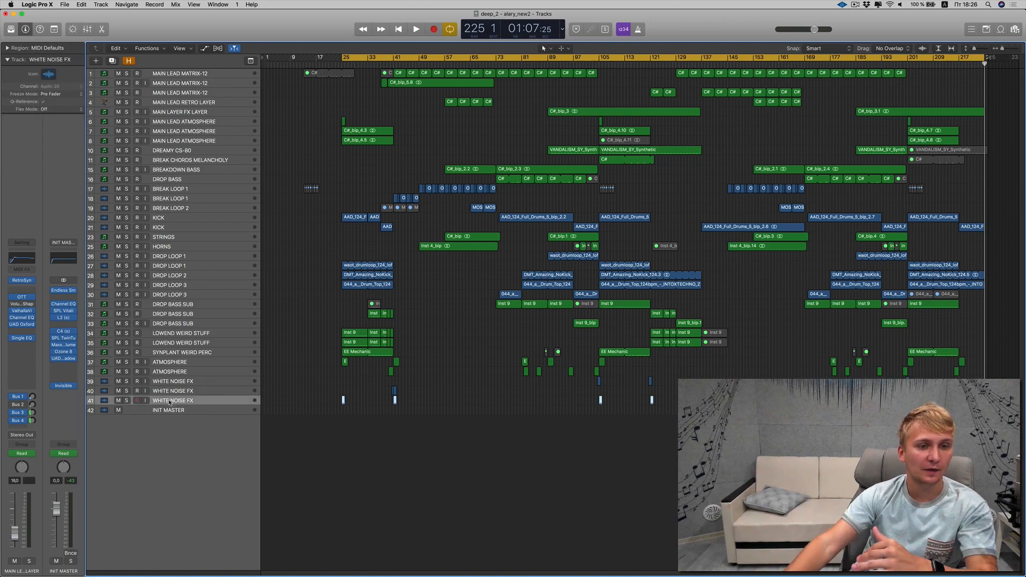
pyautogui.click(168, 410)
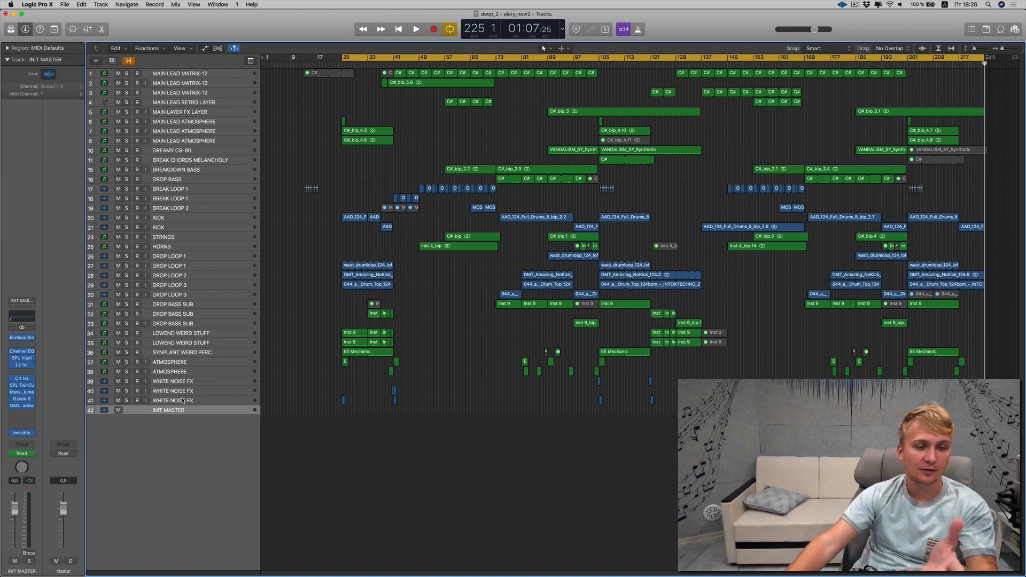
pyautogui.click(174, 400)
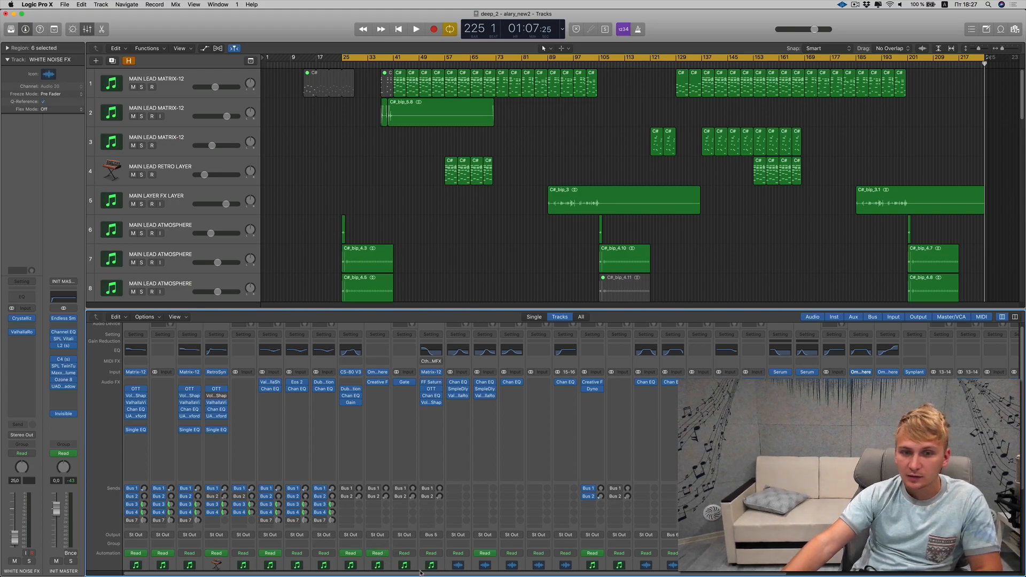
# Scroll the track area right before reviewing the audio device settings.
pyautogui.hscroll(3)
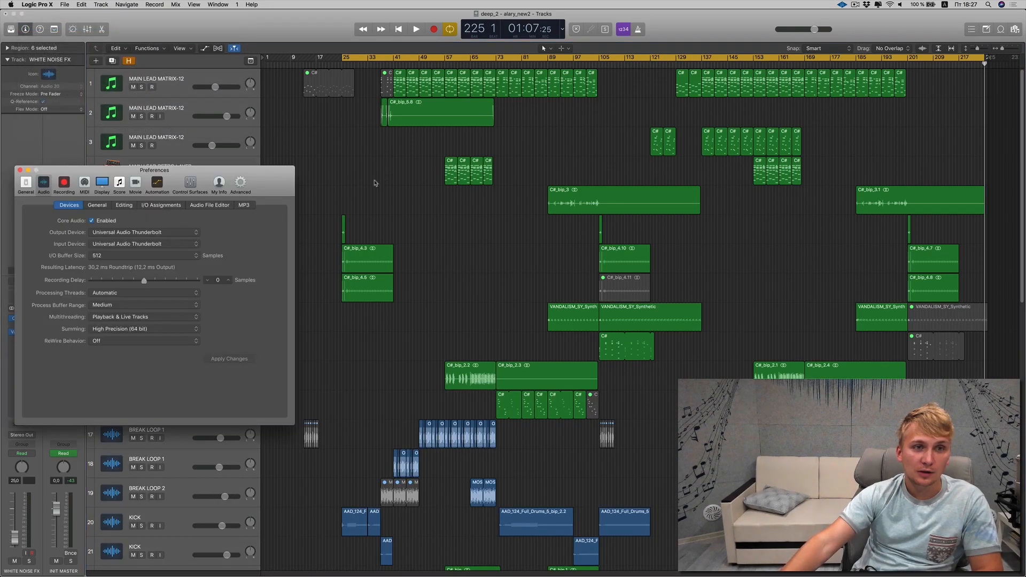
pyautogui.moveTo(178, 235)
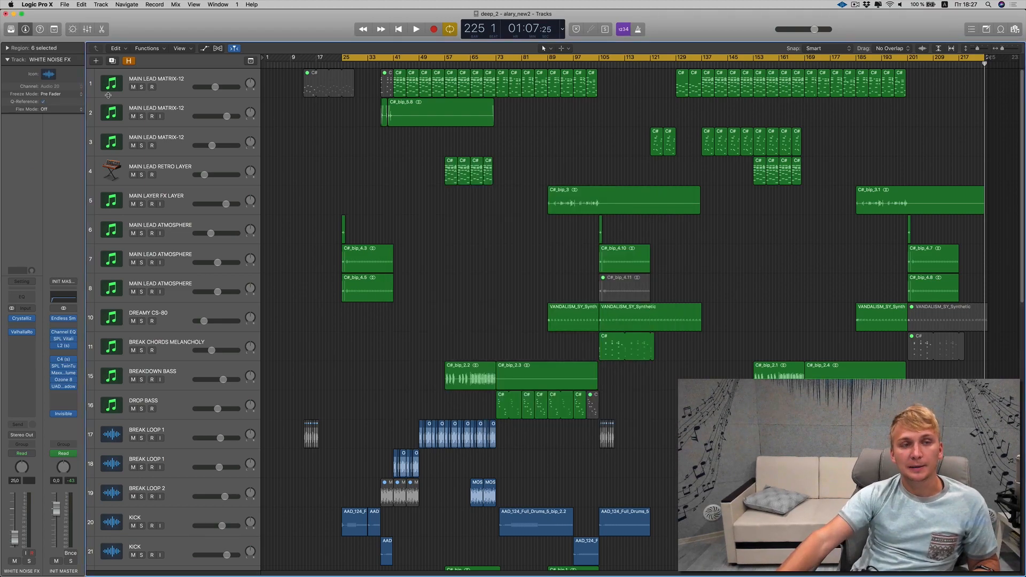
# Choose Bounce Project or Section with both PCM (WAV) and MP3 formats enabled.
pyautogui.click(65, 4)
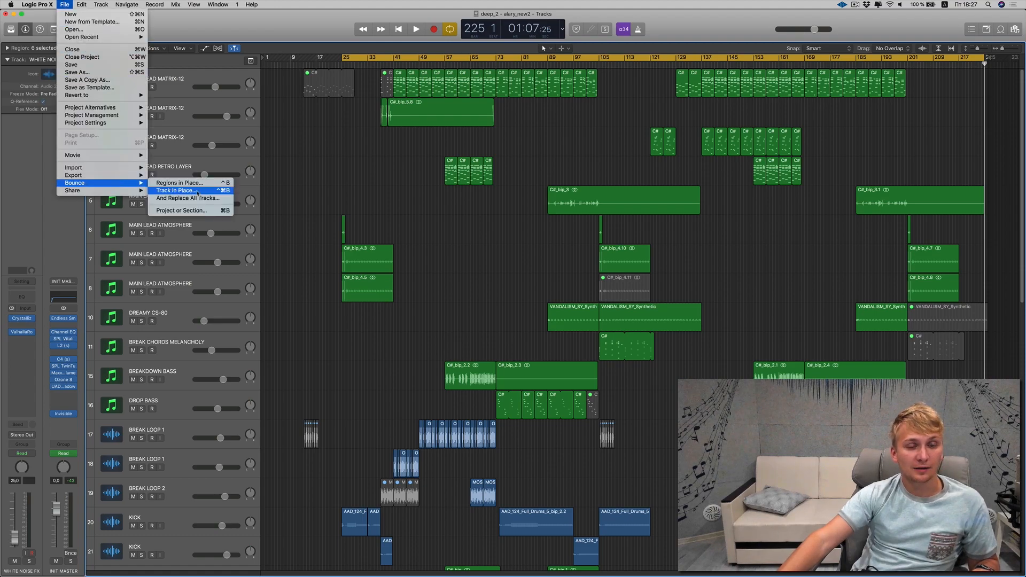
pyautogui.click(182, 210)
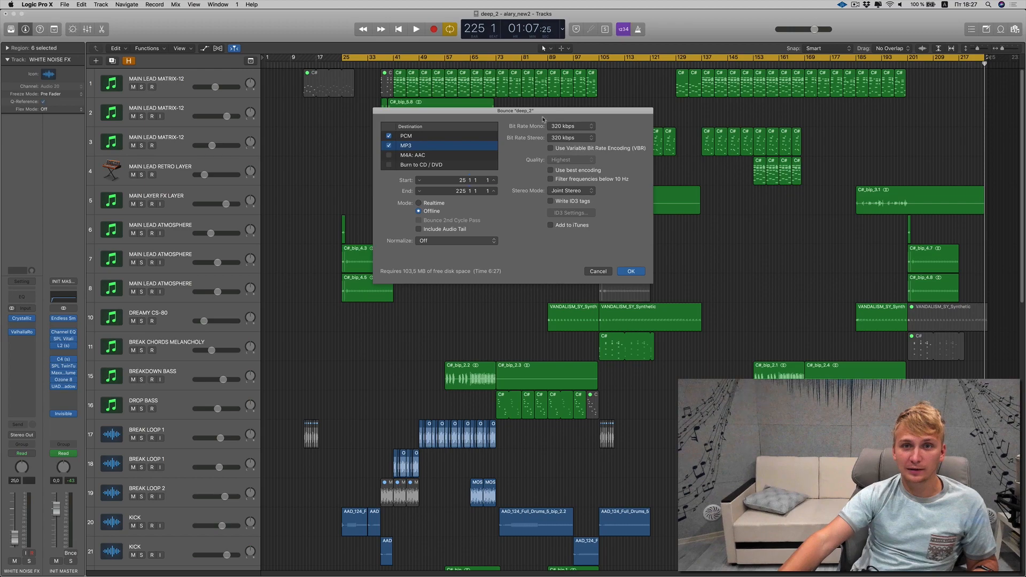
pyautogui.moveTo(438, 136)
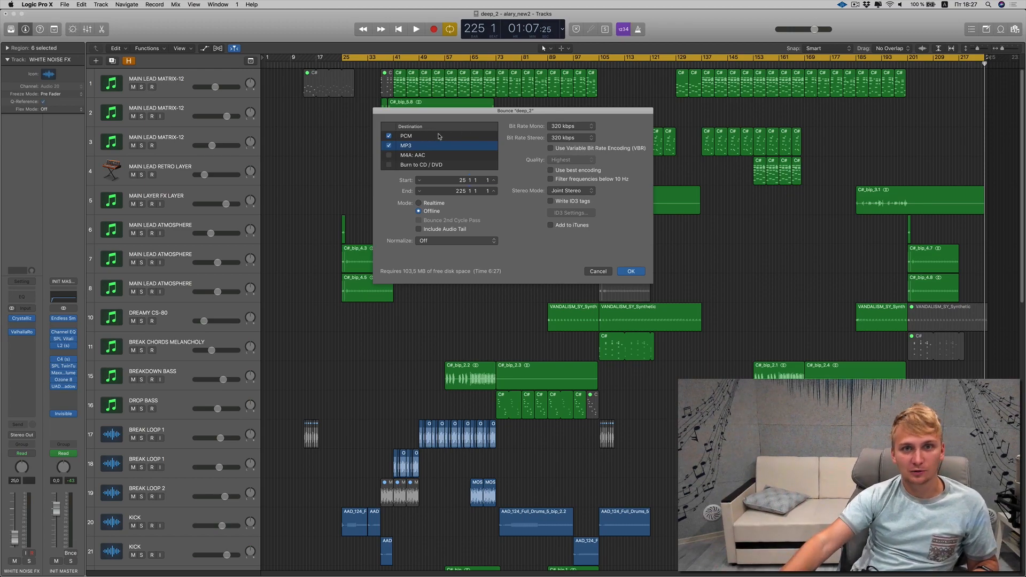
pyautogui.click(406, 136)
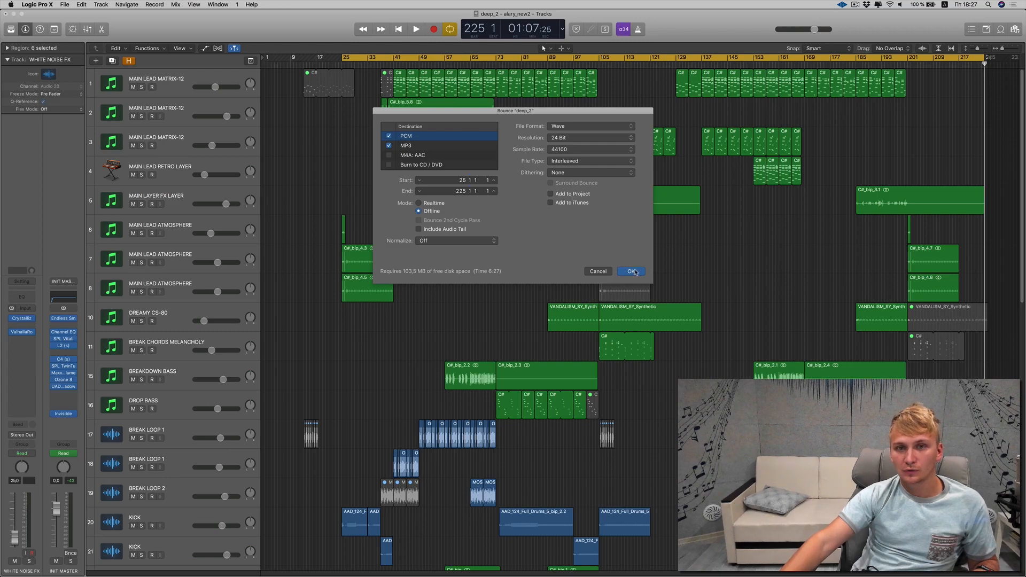
pyautogui.click(631, 271)
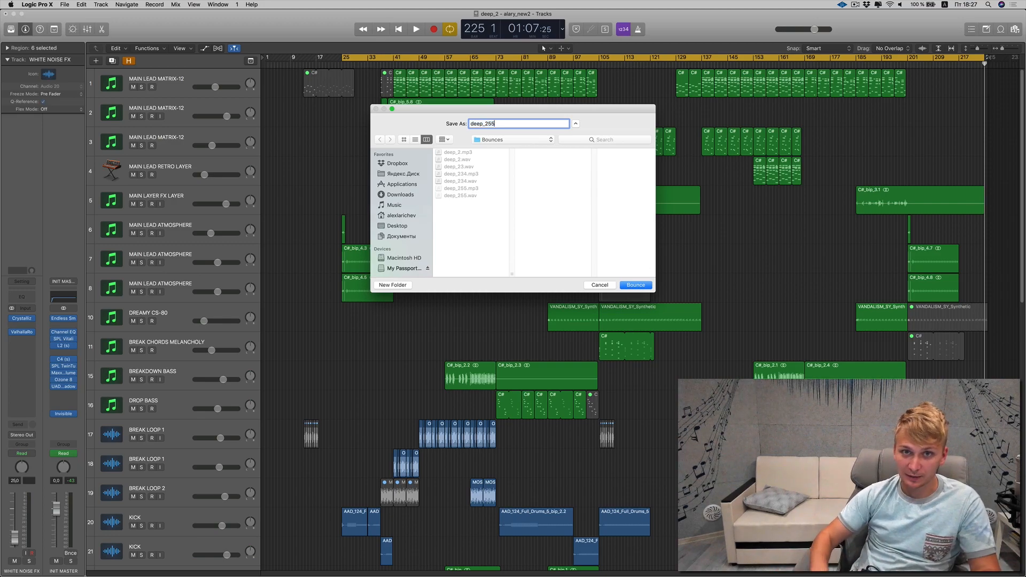
# Name the bounce 'deep_2556' and start bouncing to the Bounces folder.
pyautogui.write('6')
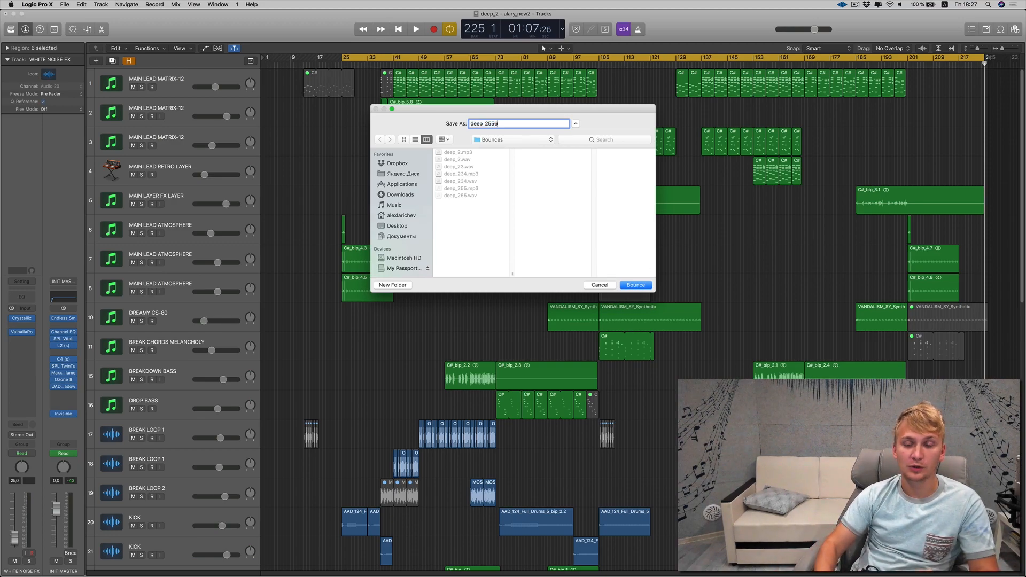
pyautogui.click(634, 284)
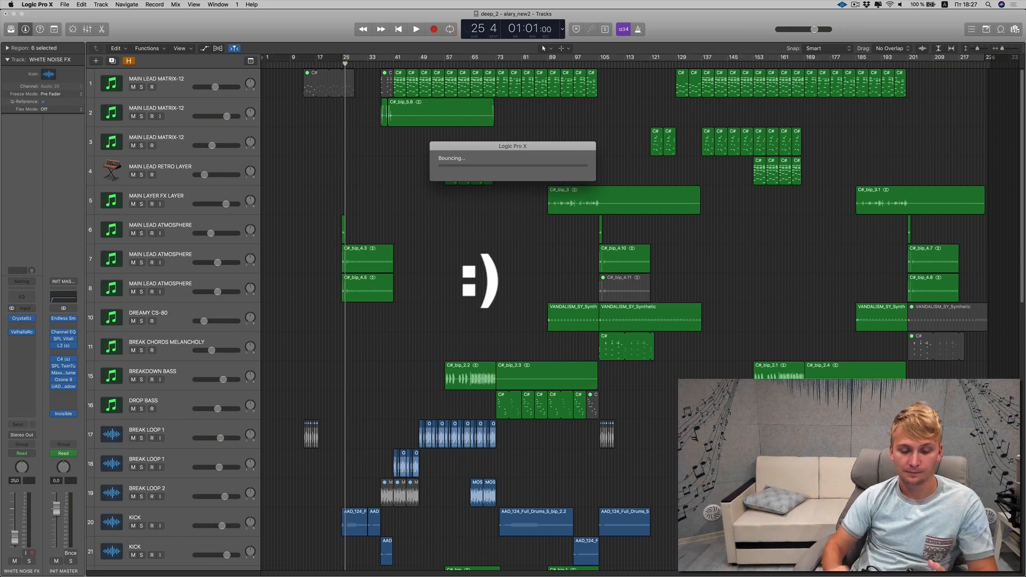